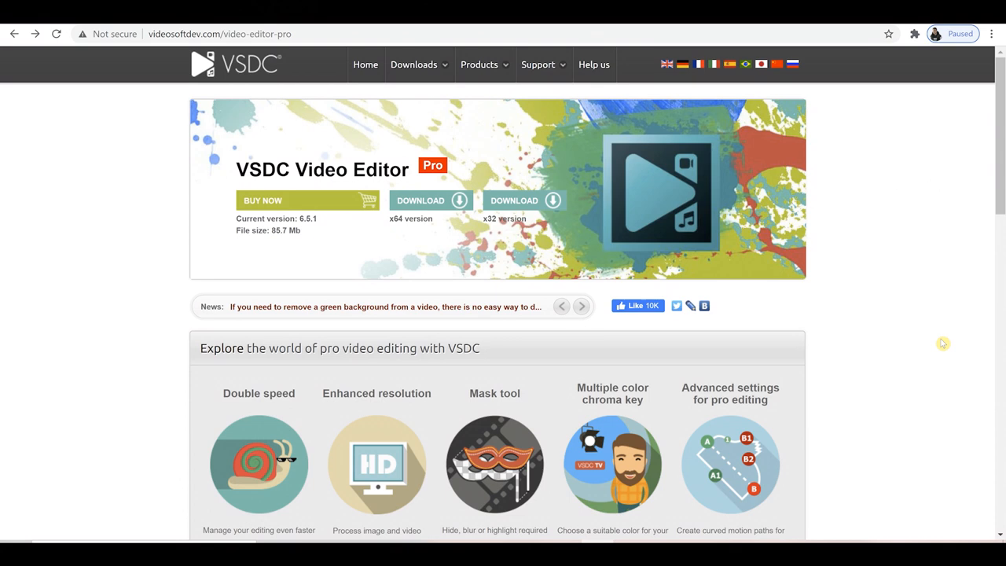
{"action": "mouse_move", "coordinate": [777, 178]}
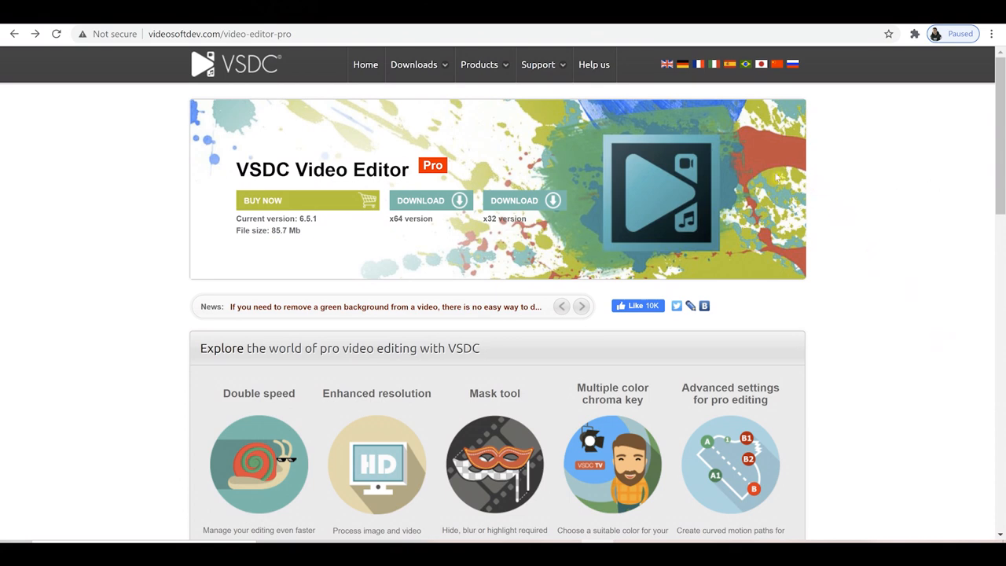
- Browse the VSDC products list to the 'How to use VSDC Free Video Editor' tutorial articles
{"action": "left_click", "coordinate": [479, 65]}
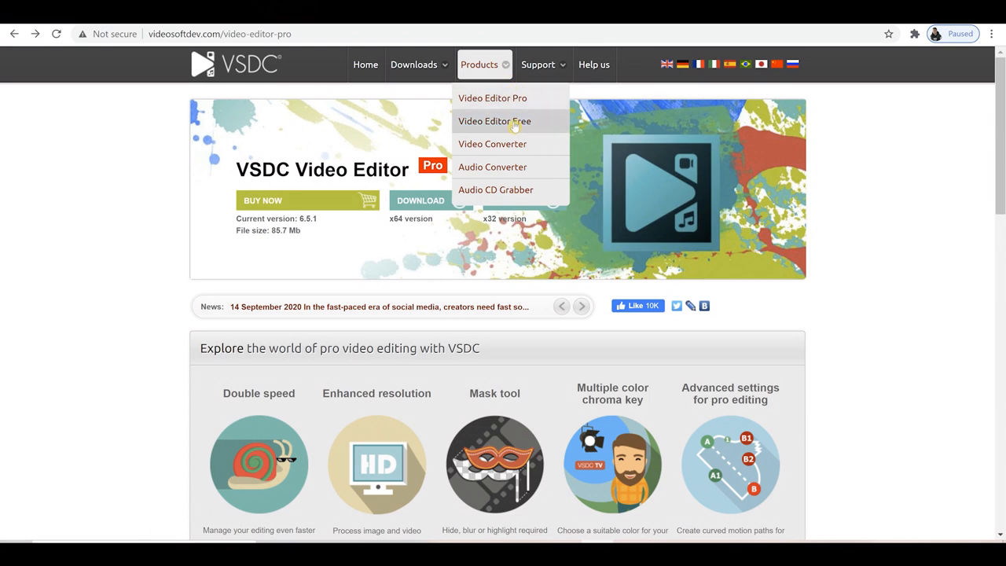
{"action": "mouse_move", "coordinate": [494, 121]}
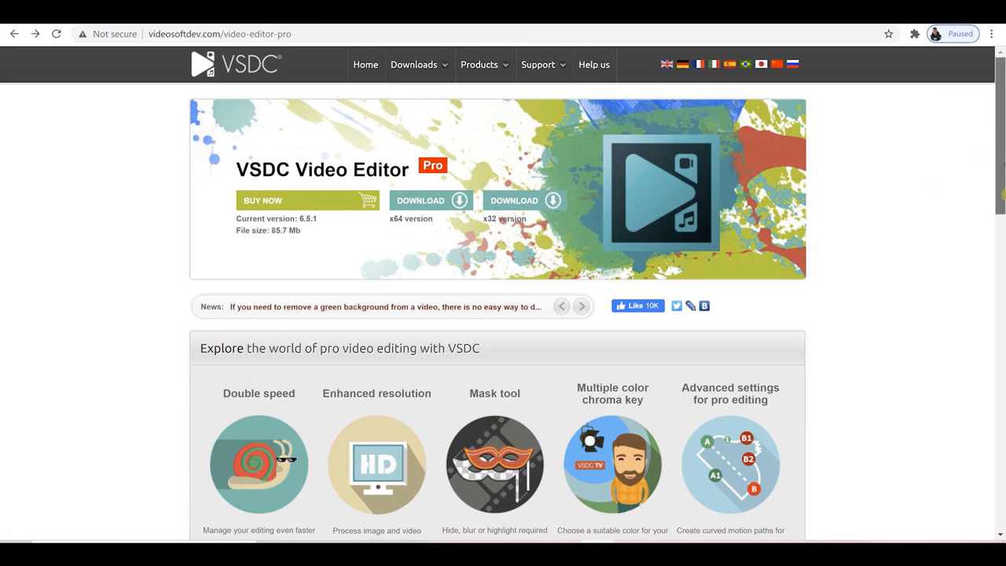
{"action": "scroll", "scroll_direction": "down", "scroll_amount": 3}
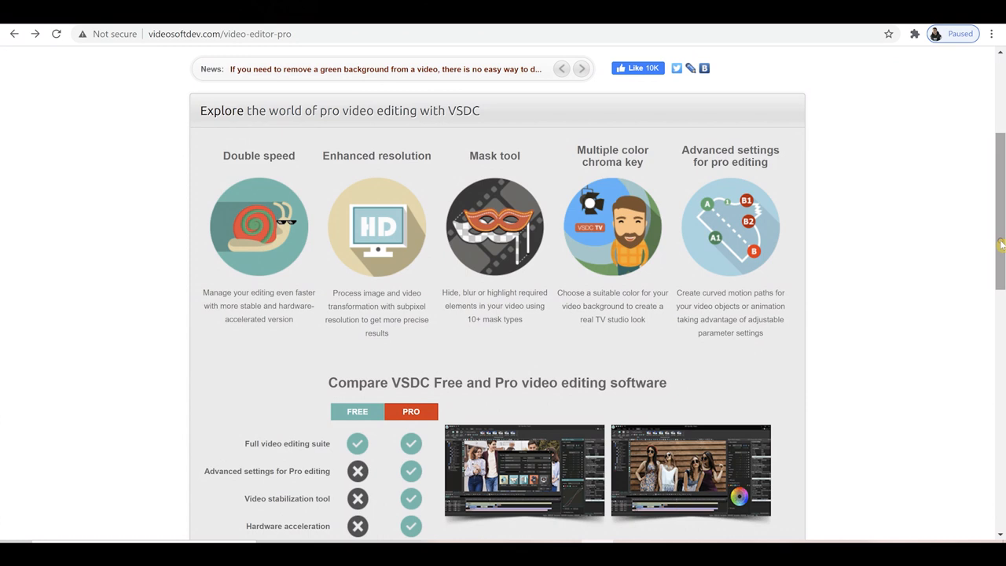
{"action": "mouse_move", "coordinate": [226, 204]}
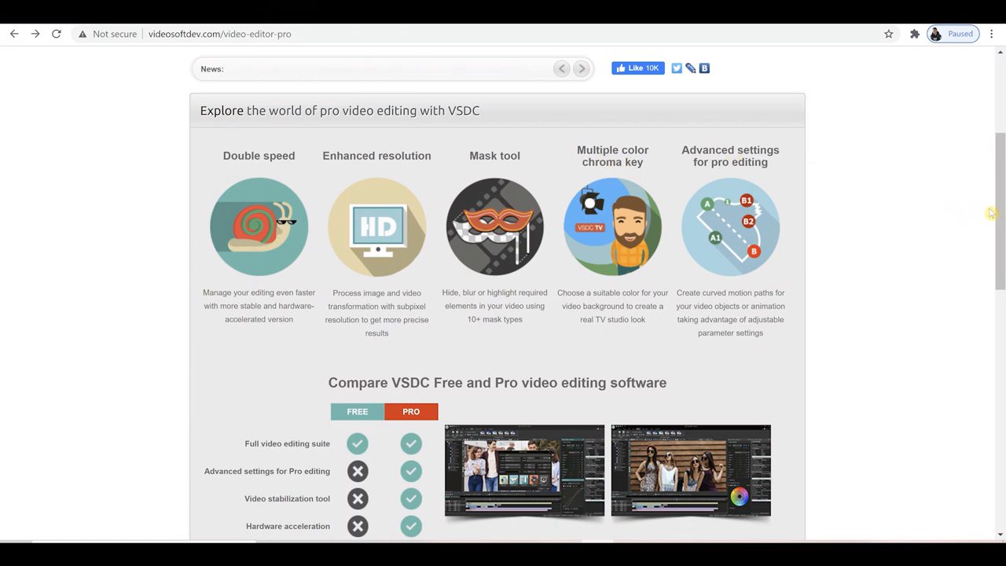
{"action": "scroll", "scroll_direction": "up", "scroll_amount": 3}
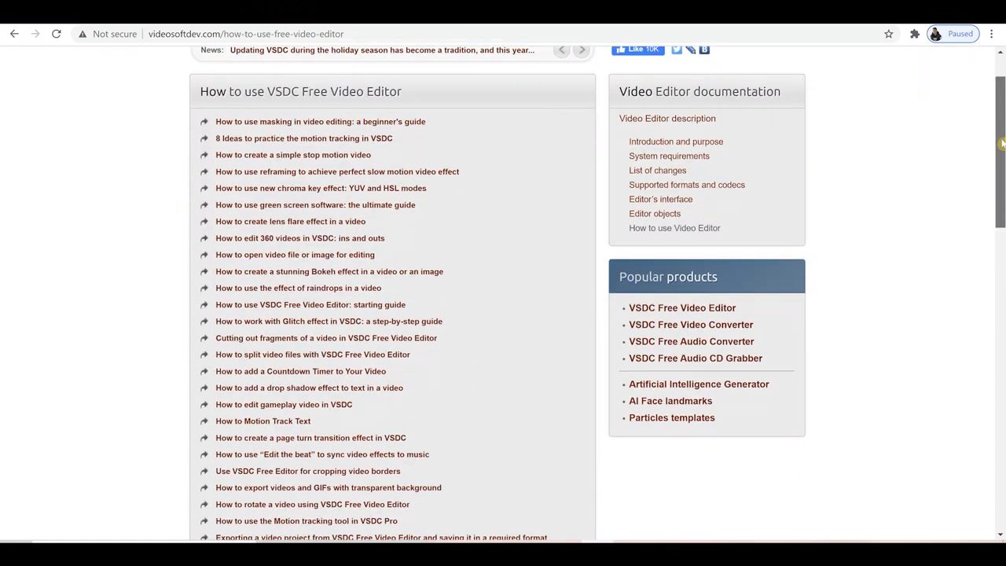
{"action": "scroll", "scroll_direction": "down", "scroll_amount": 3}
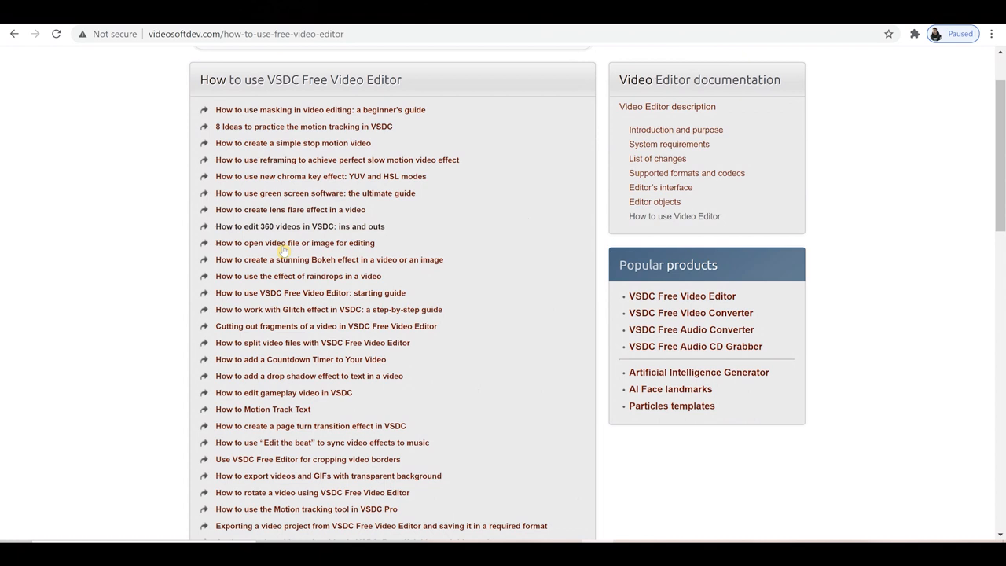
{"action": "left_click", "coordinate": [329, 259]}
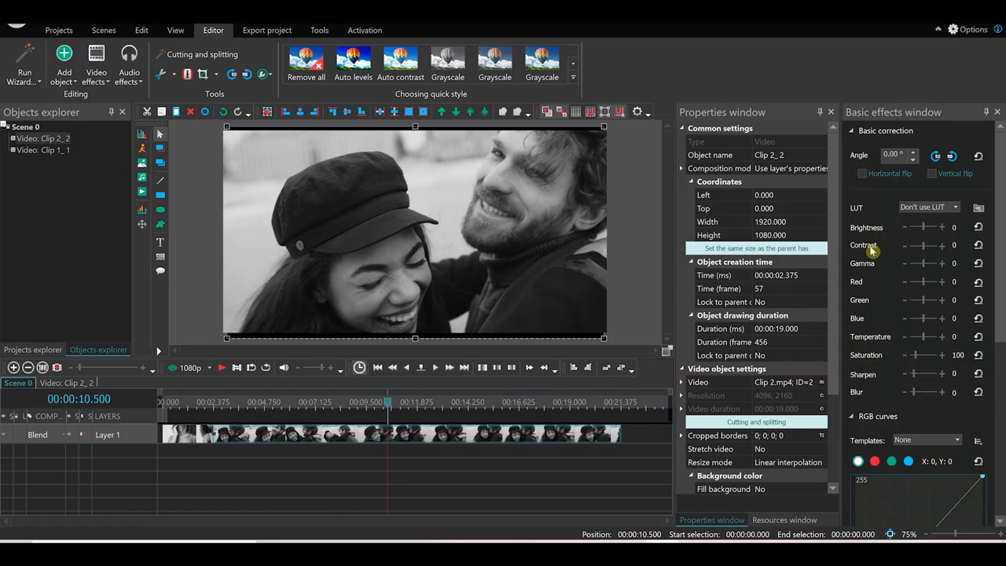
- Raise the contrast and adjust the brightness of the grayscale couple clip in Basic effects
{"action": "left_click_drag", "start_coordinate": [918, 245], "coordinate": [928, 246]}
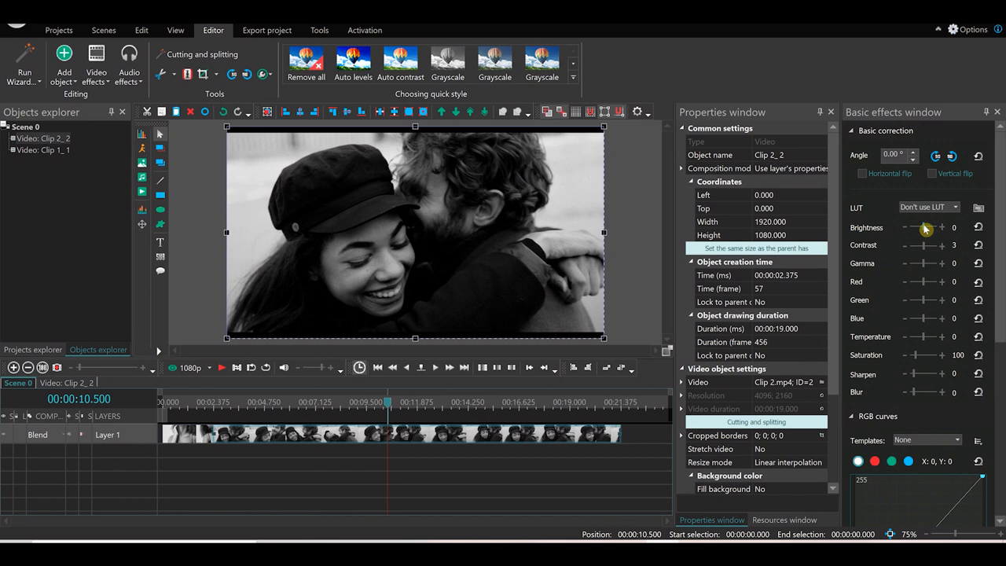
{"action": "left_click_drag", "start_coordinate": [909, 226], "coordinate": [928, 227]}
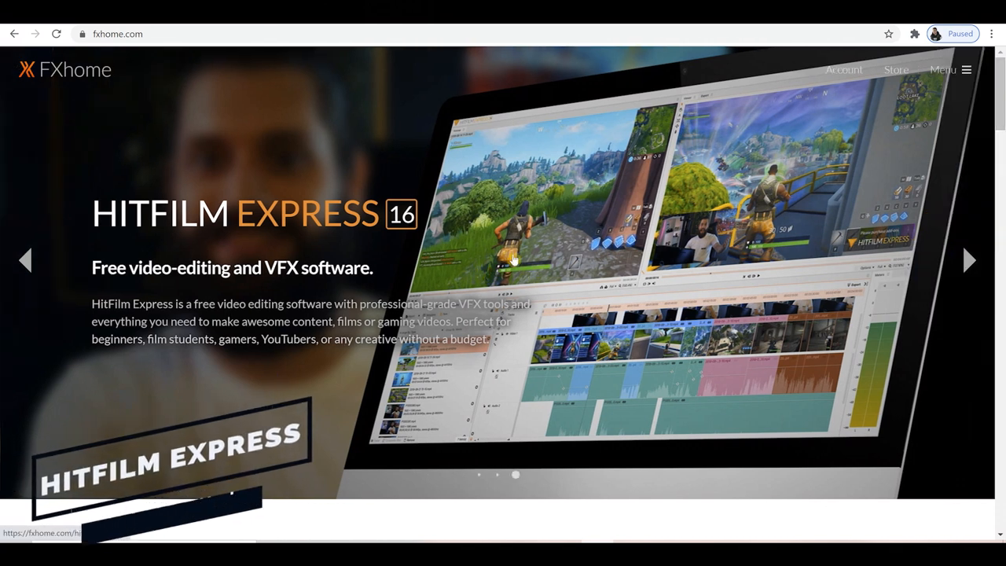
- Go from the fxhome.com HitFilm Express slide to its product page, past the download button
{"action": "left_click", "coordinate": [511, 260]}
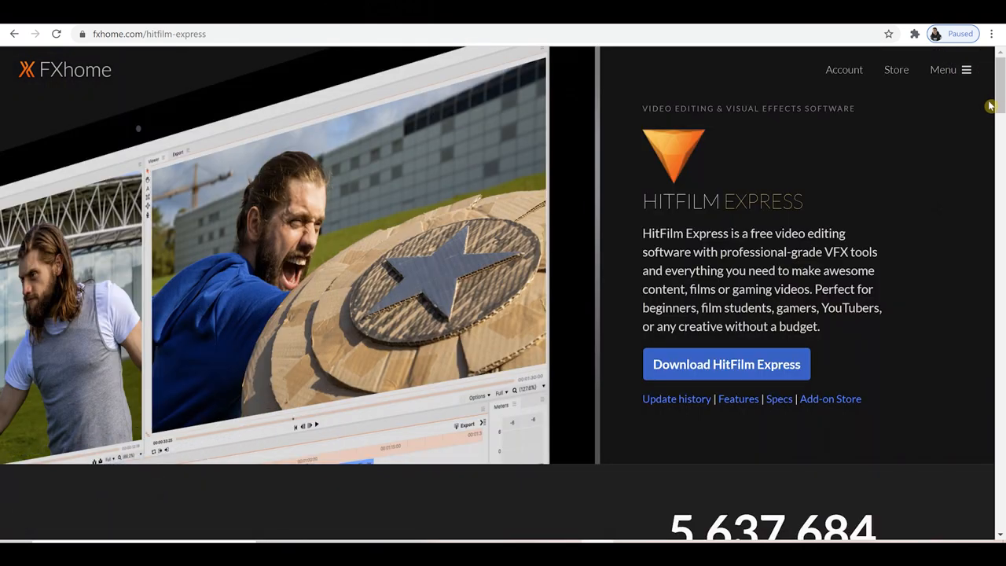
{"action": "mouse_move", "coordinate": [981, 135]}
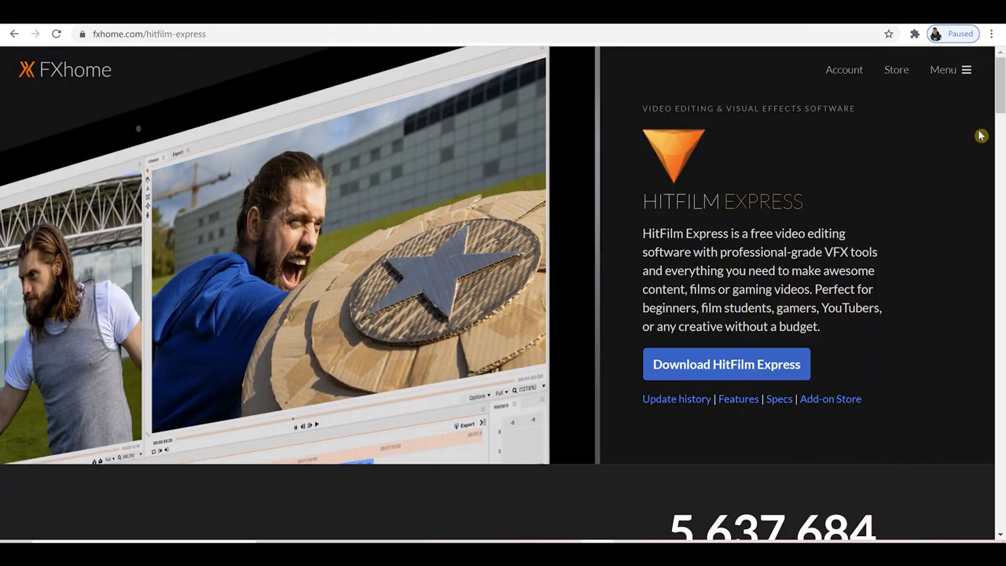
{"action": "scroll", "scroll_direction": "down", "scroll_amount": 3}
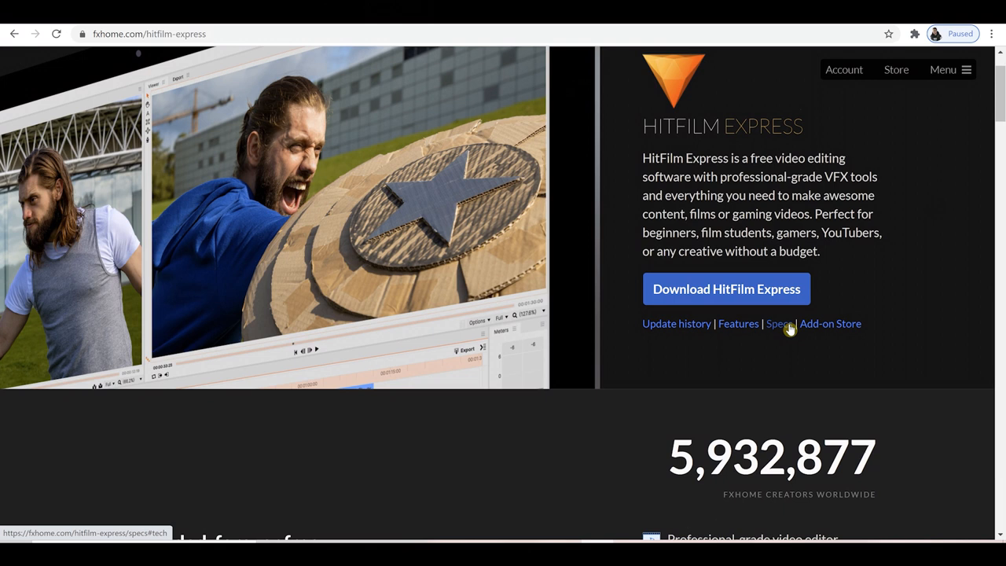
{"action": "mouse_move", "coordinate": [521, 161]}
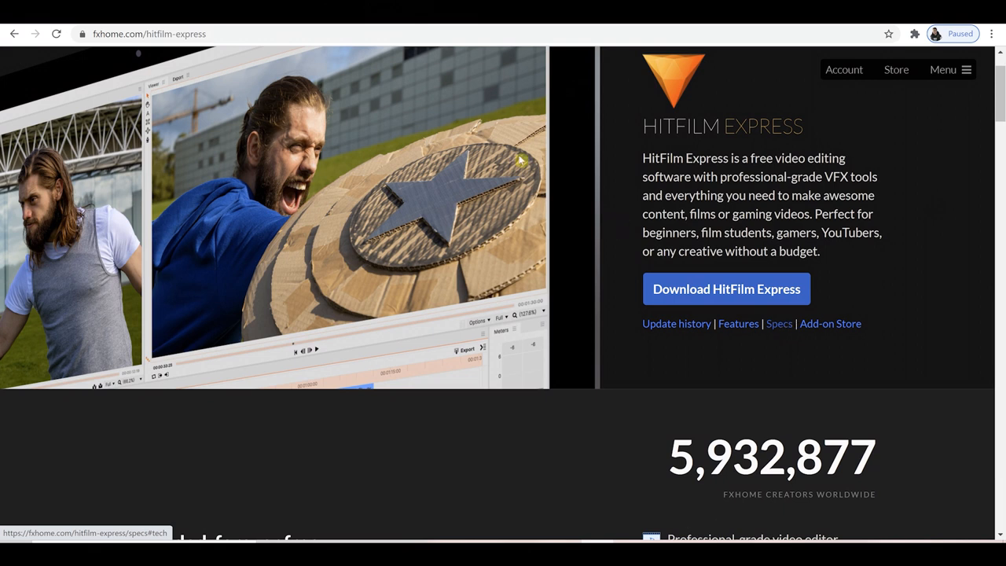
{"action": "mouse_move", "coordinate": [629, 324]}
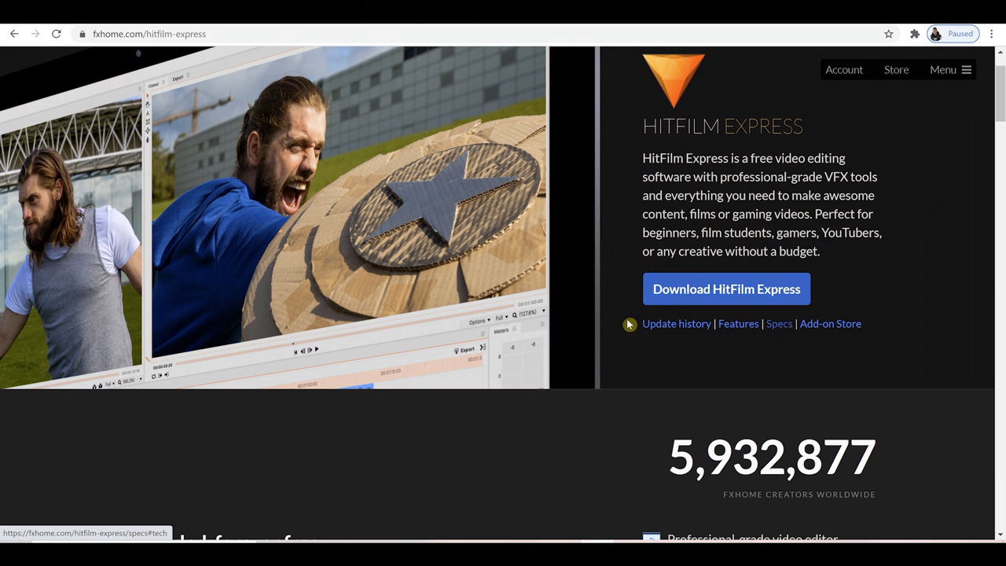
{"action": "left_click", "coordinate": [779, 324]}
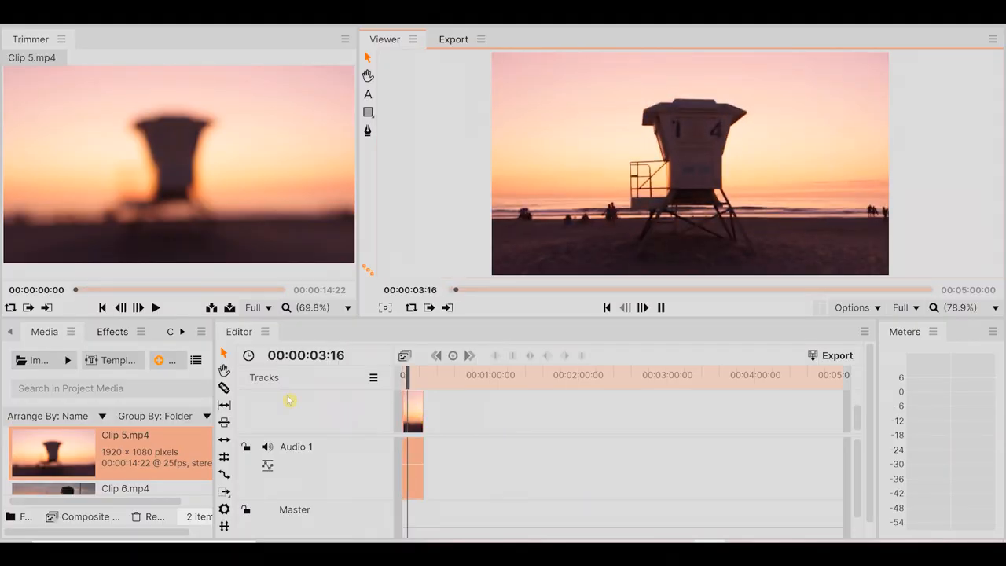
- Apply the Color Gradient effect from Gradients & Fills to the beach lifeguard-tower clip
{"action": "left_click", "coordinate": [111, 330]}
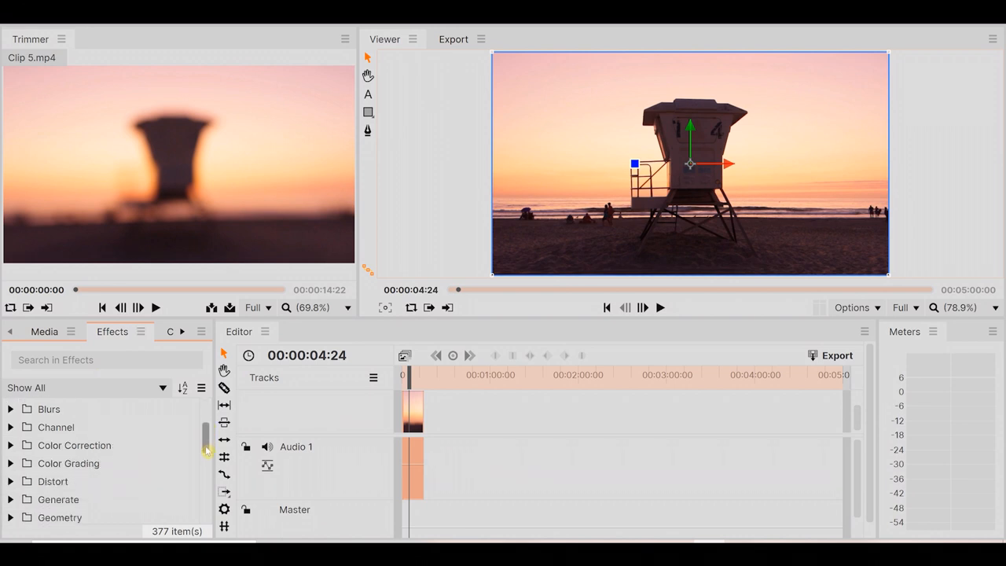
{"action": "scroll", "scroll_direction": "down", "scroll_amount": 3}
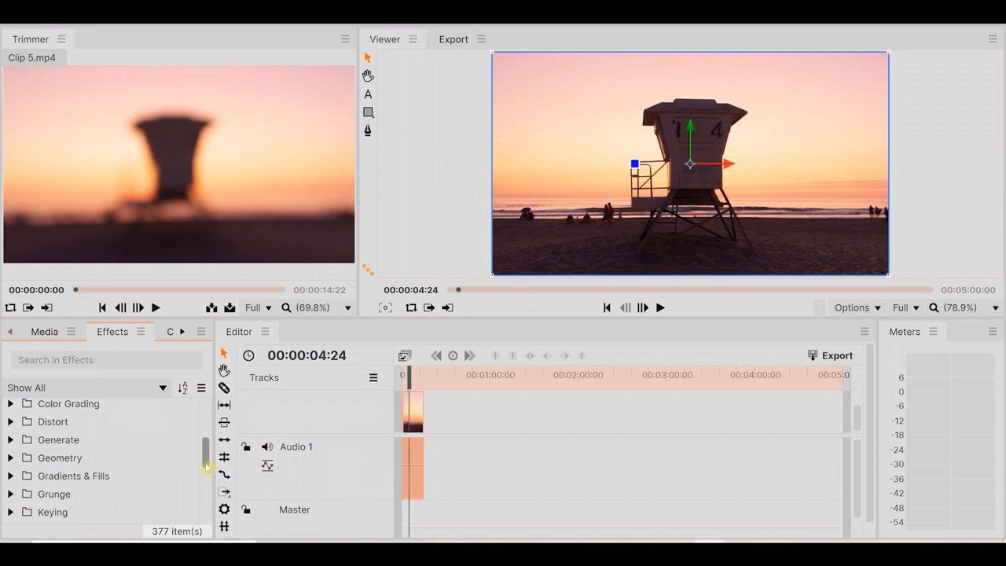
{"action": "scroll", "scroll_direction": "down", "scroll_amount": 3}
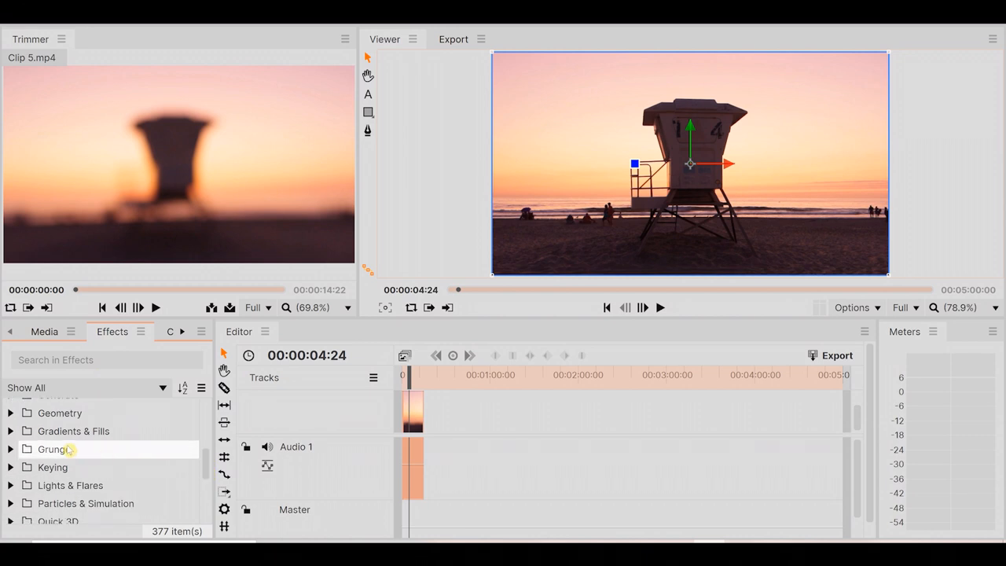
{"action": "left_click", "coordinate": [11, 431]}
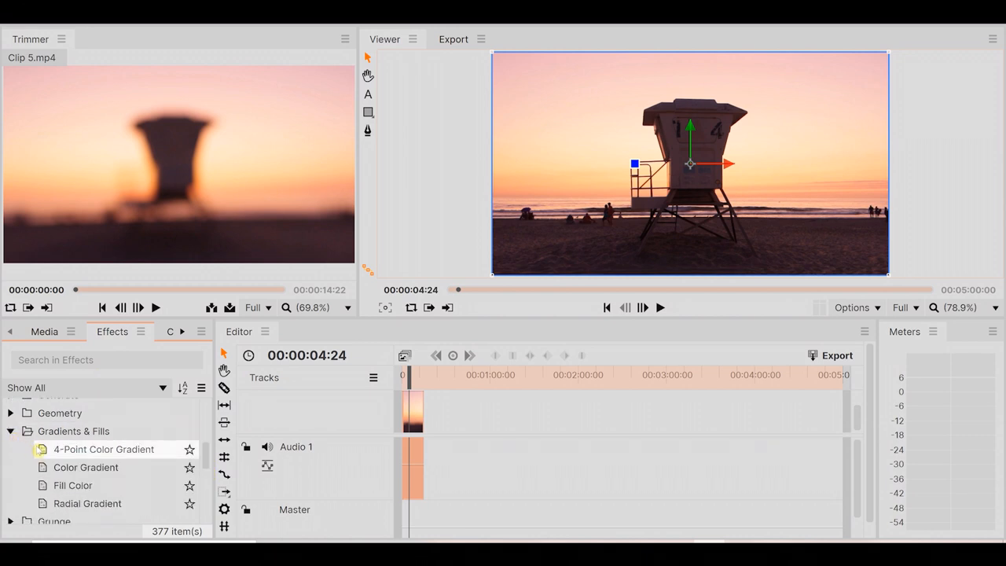
{"action": "left_click", "coordinate": [85, 467]}
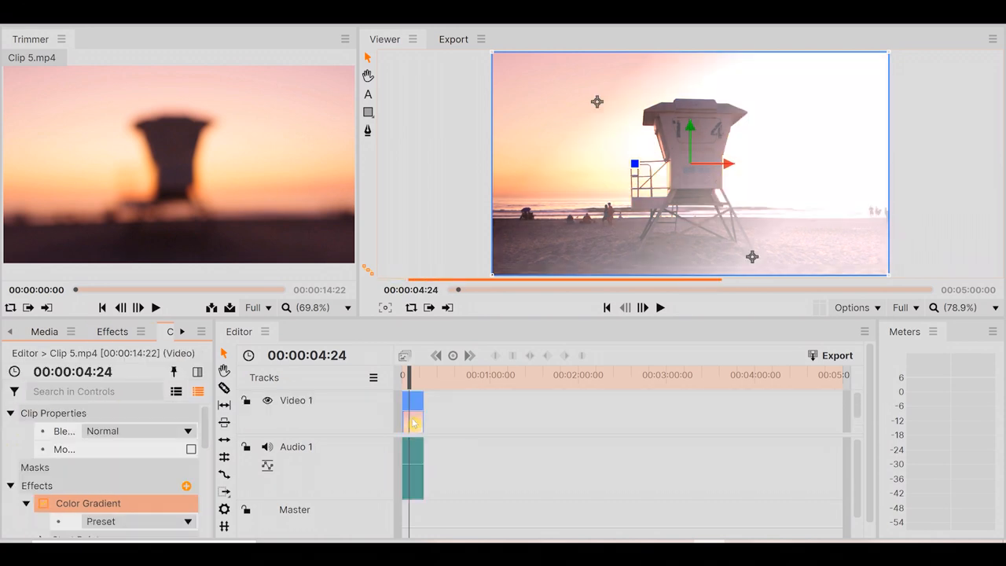
{"action": "left_click", "coordinate": [660, 306]}
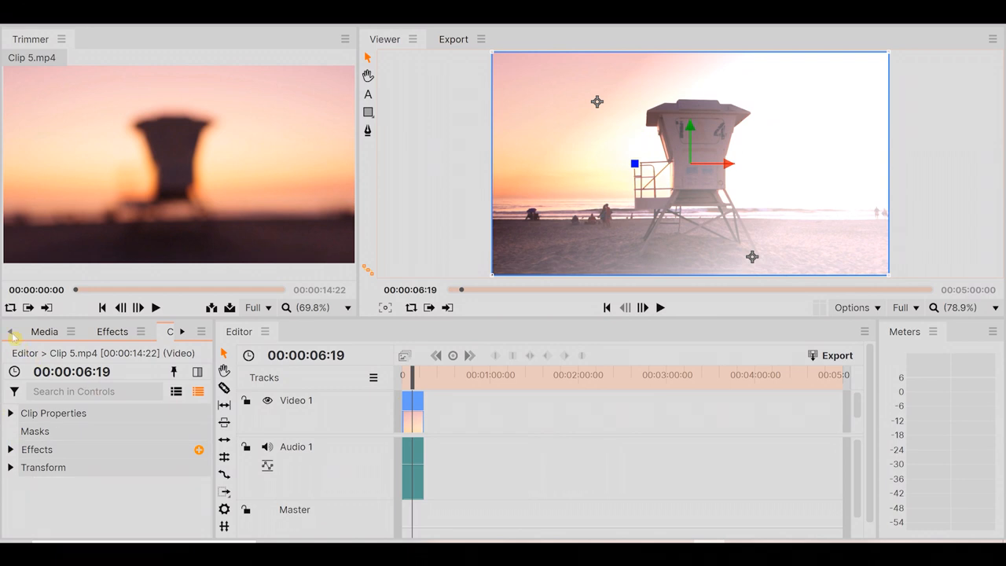
- Return to the effects library and look through its categories again
{"action": "left_click", "coordinate": [44, 330]}
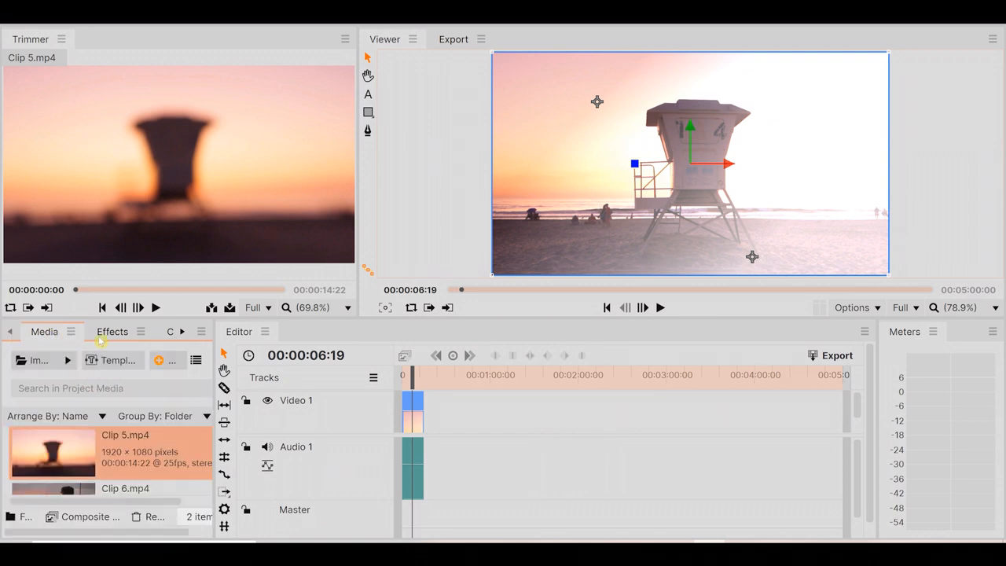
{"action": "left_click", "coordinate": [112, 330]}
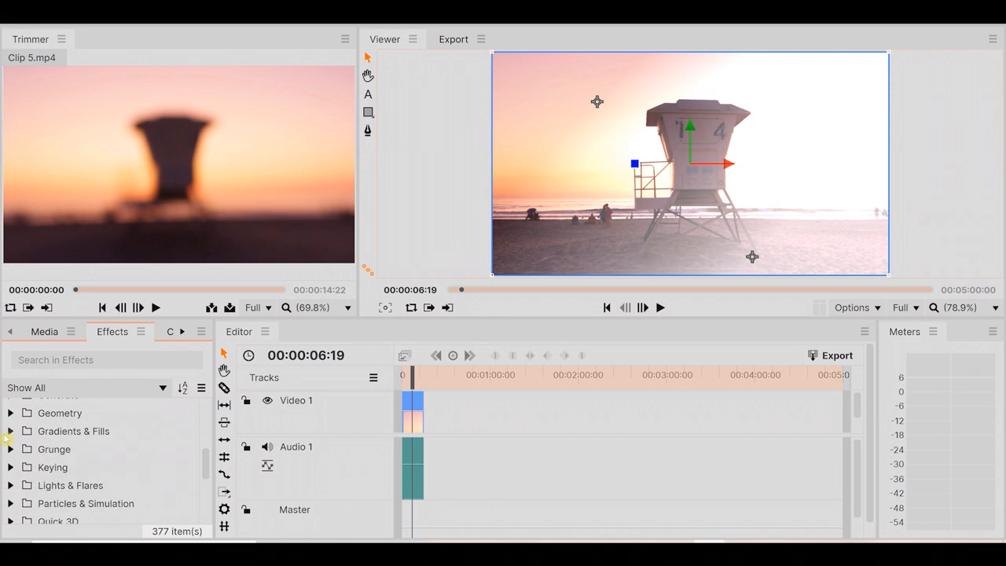
{"action": "mouse_move", "coordinate": [141, 441]}
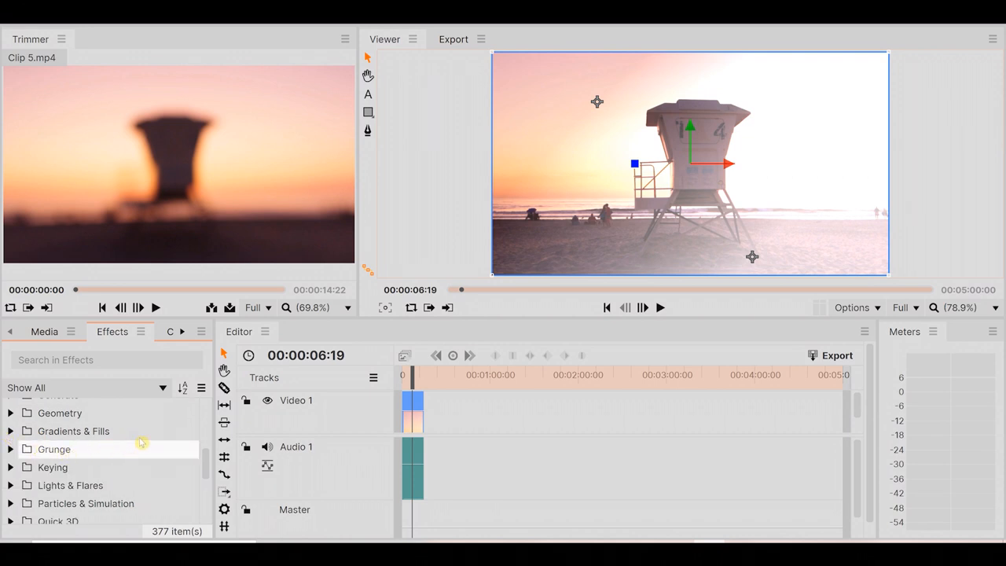
{"action": "scroll", "scroll_direction": "down", "scroll_amount": 3}
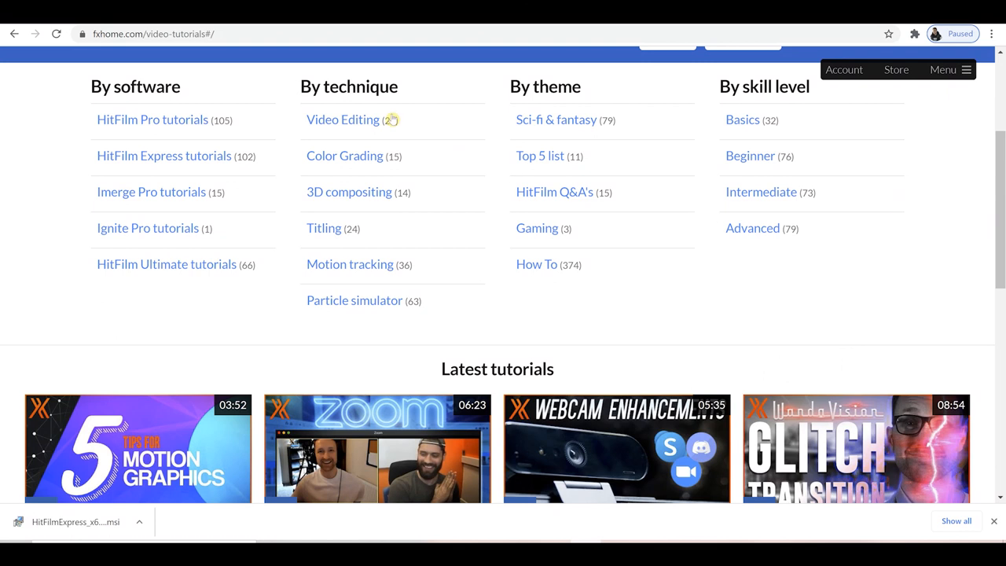
- Show fxhome.com/video-tutorials with its software, technique, theme and skill-level groups
{"action": "left_click", "coordinate": [343, 119]}
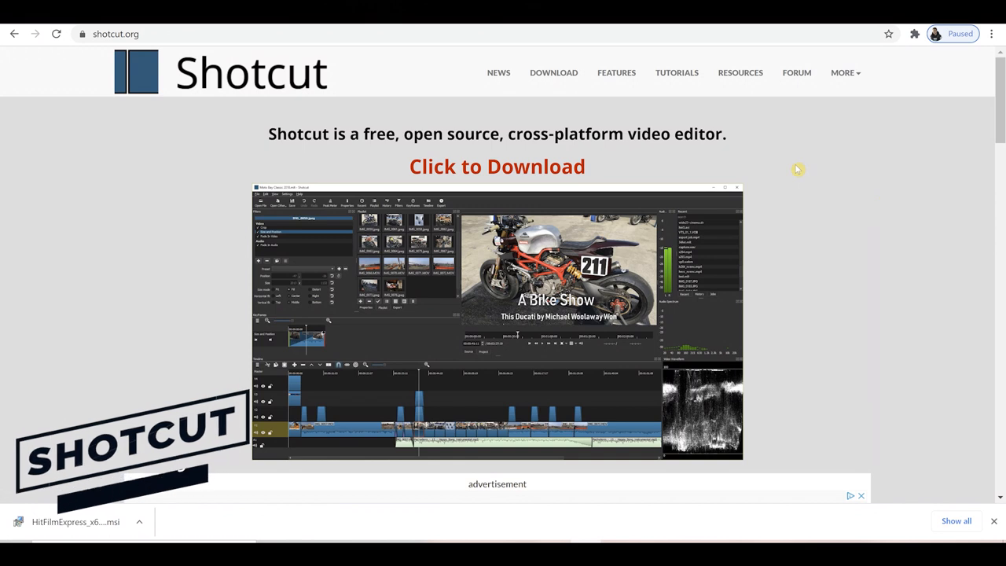
{"action": "mouse_move", "coordinate": [998, 118]}
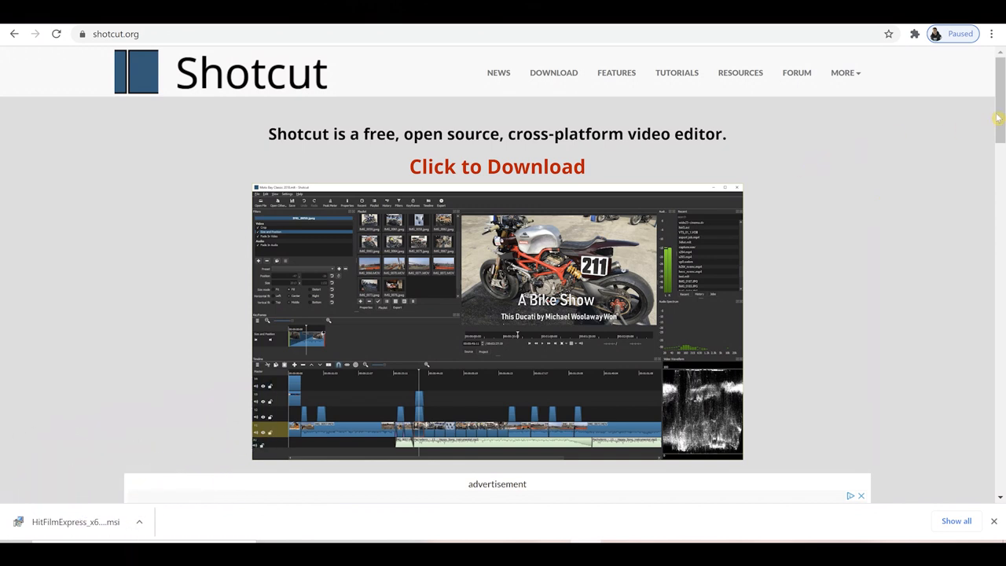
- Read down the Shotcut home page, then its detailed Features page
{"action": "scroll", "scroll_direction": "down", "scroll_amount": 3}
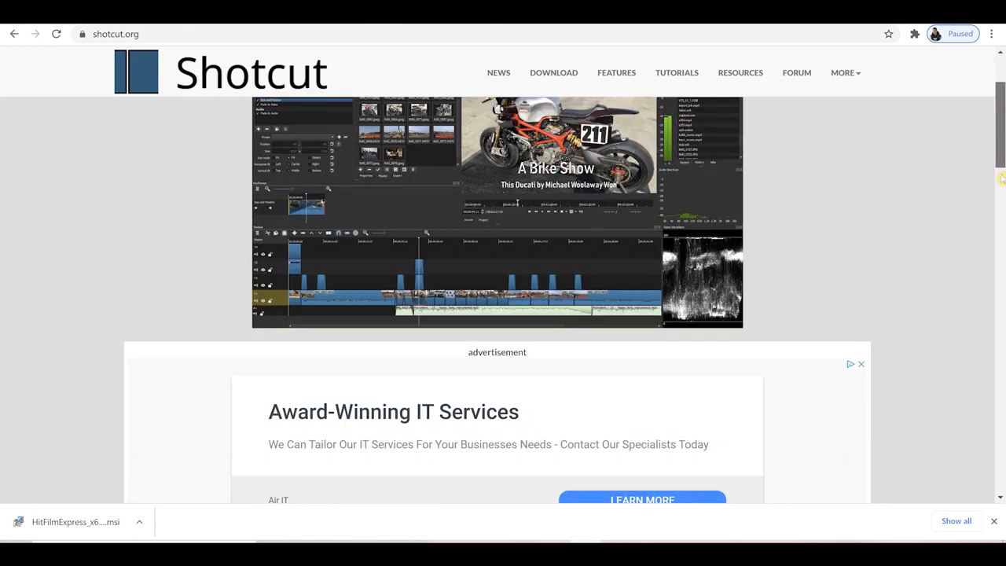
{"action": "scroll", "scroll_direction": "down", "scroll_amount": 3}
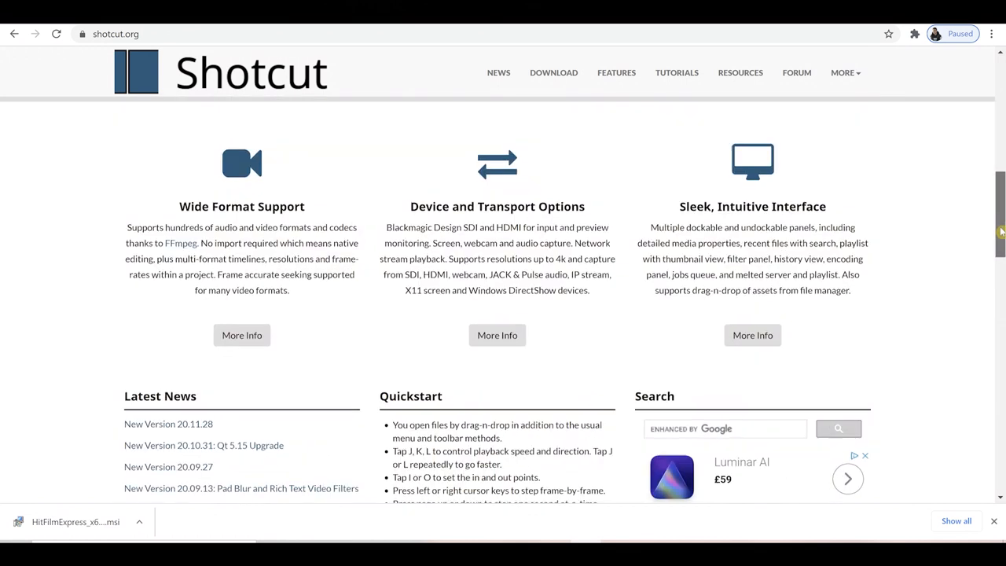
{"action": "left_click", "coordinate": [616, 72]}
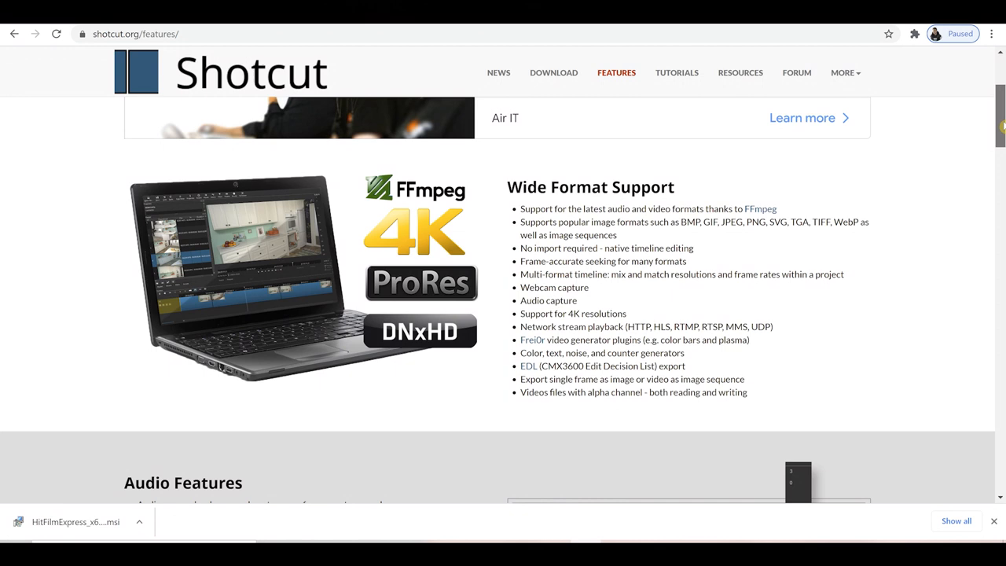
{"action": "scroll", "scroll_direction": "down", "scroll_amount": 3}
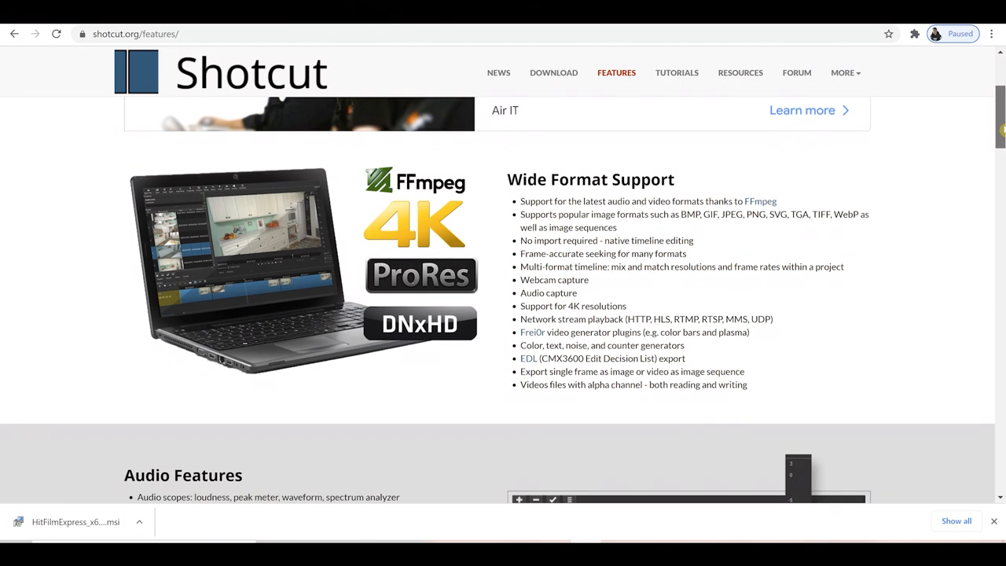
{"action": "scroll", "scroll_direction": "down", "scroll_amount": 3}
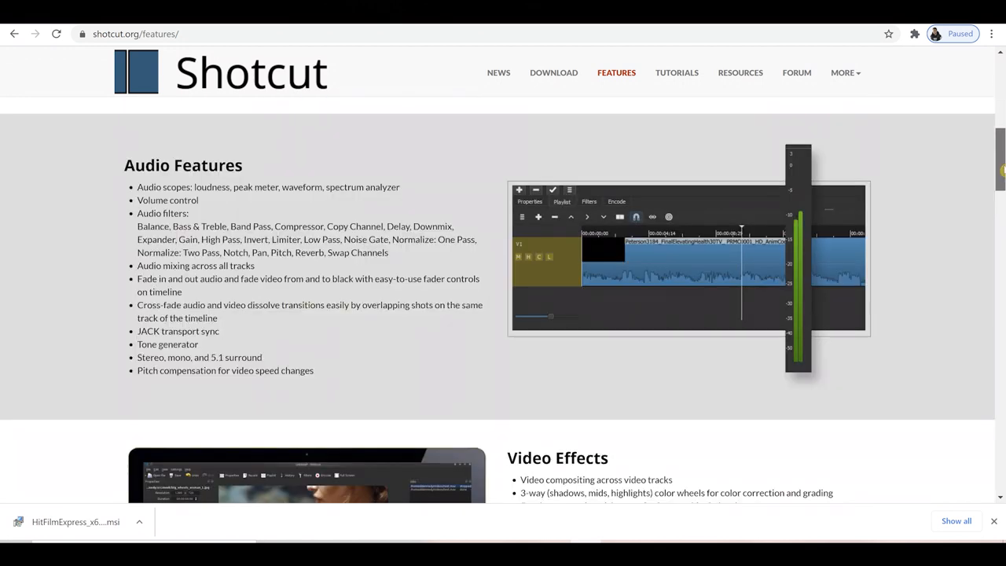
{"action": "scroll", "scroll_direction": "down", "scroll_amount": 3}
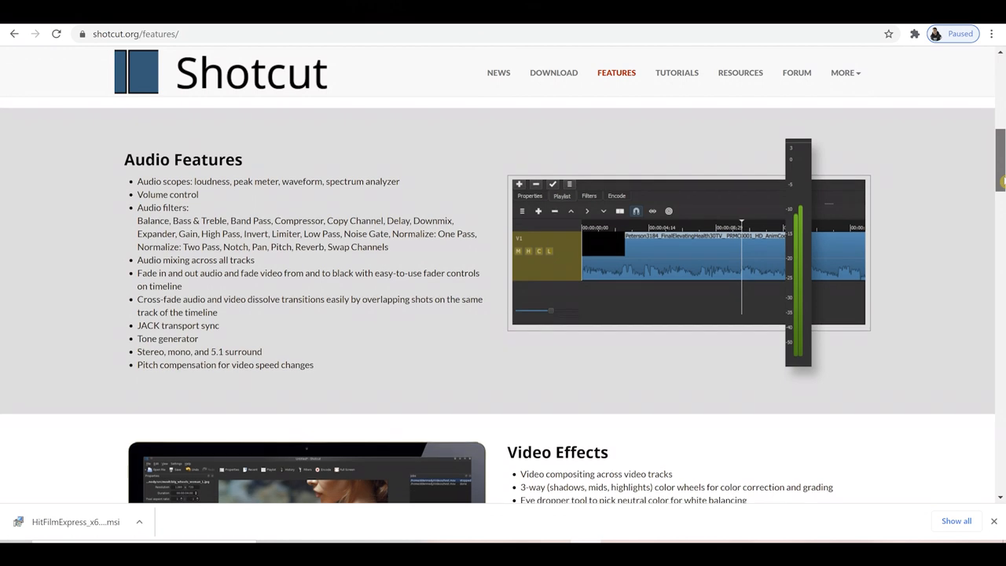
{"action": "scroll", "scroll_direction": "down", "scroll_amount": 3}
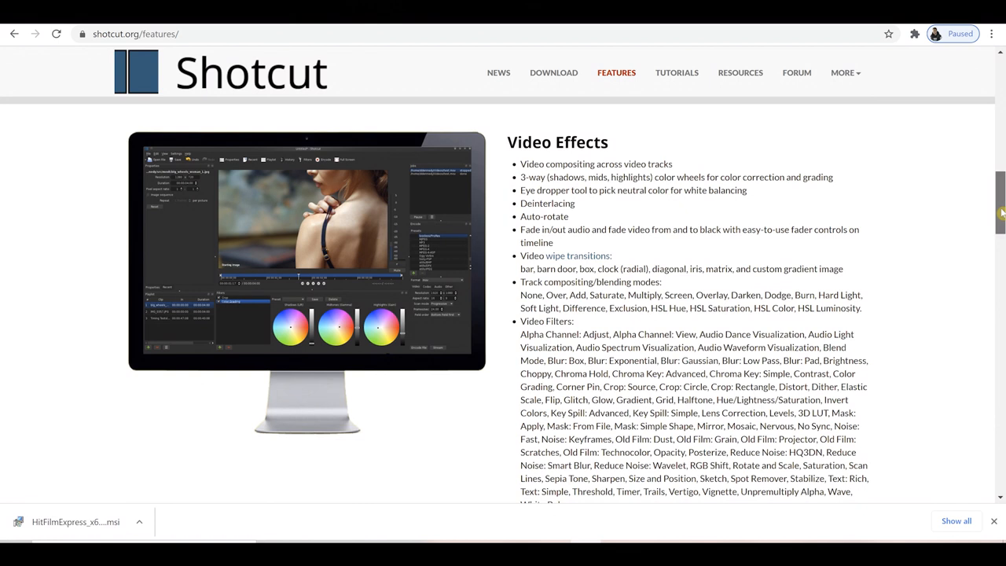
- Show Shotcut's Tutorials page of videos
{"action": "left_click", "coordinate": [676, 72]}
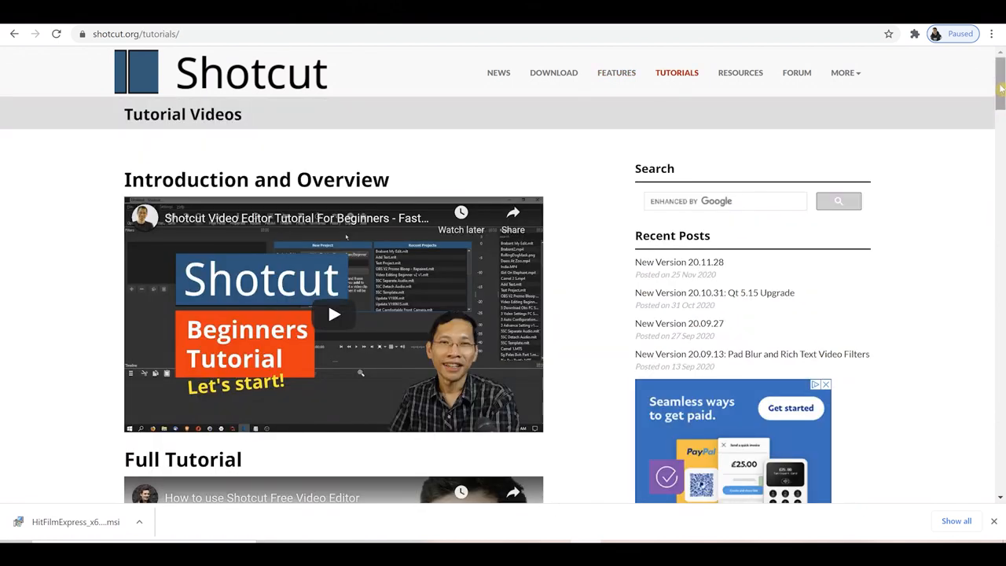
{"action": "scroll", "scroll_direction": "down", "scroll_amount": 3}
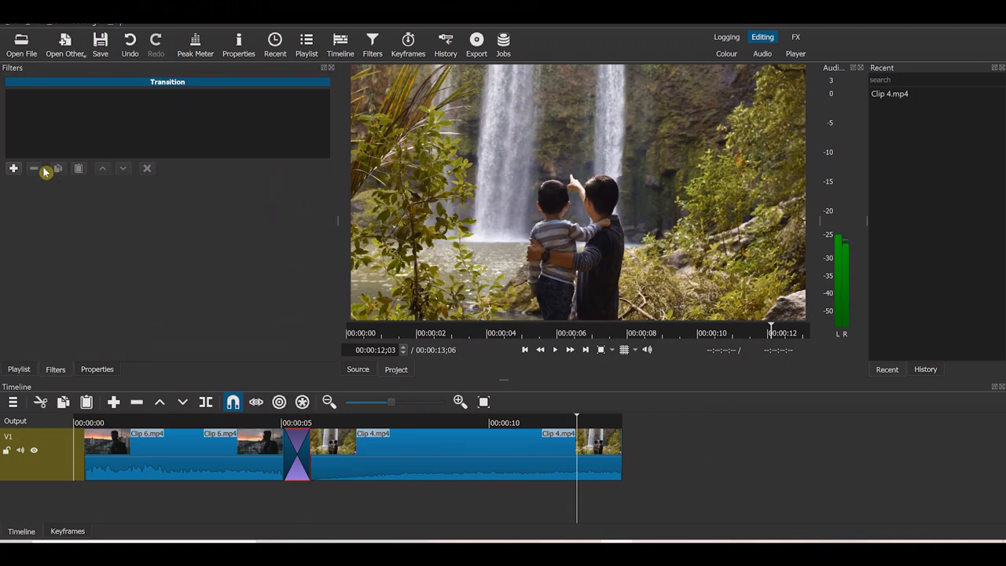
- Show the favourite filters list for the timeline transition via the Filters panel's + button
{"action": "left_click", "coordinate": [13, 168]}
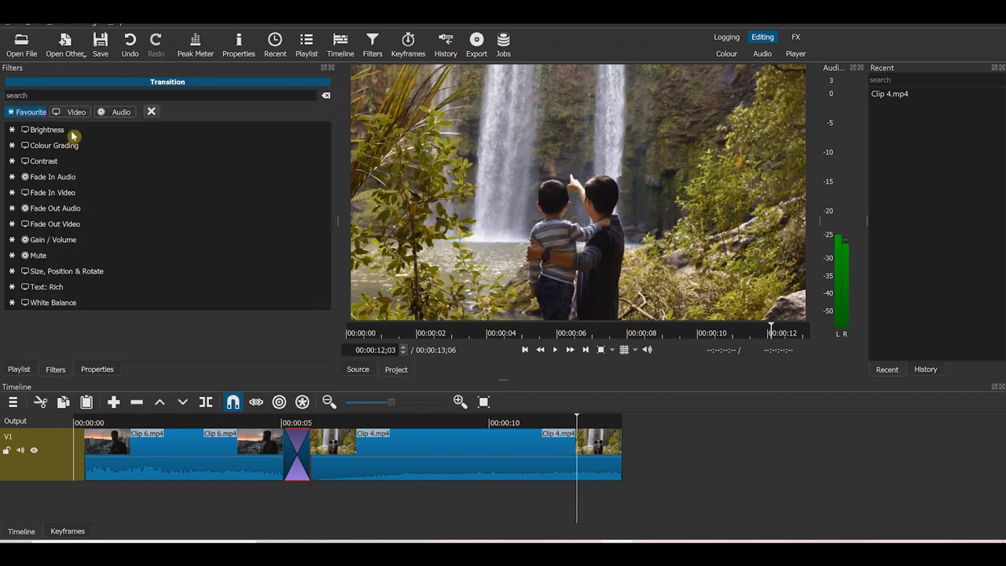
{"action": "left_click", "coordinate": [53, 176]}
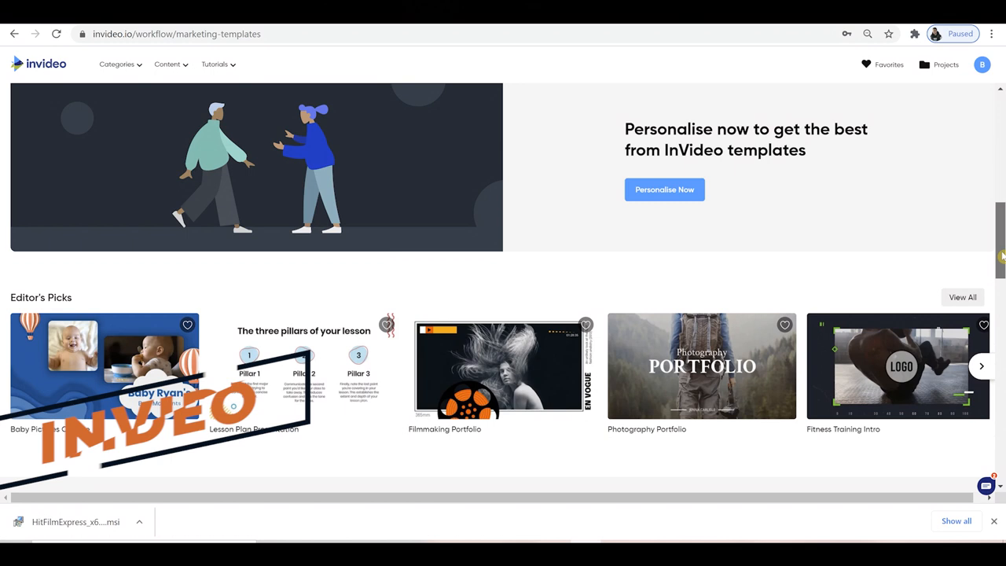
- Scroll InVideo's marketing templates through Editor's Picks, Just Added and Handpicked Templates
{"action": "scroll", "scroll_direction": "down", "scroll_amount": 3}
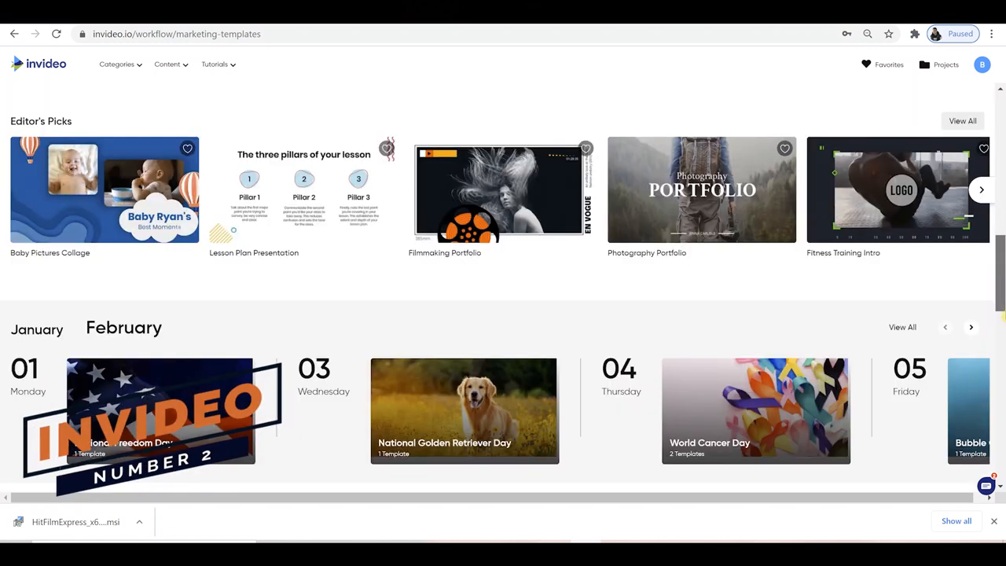
{"action": "scroll", "scroll_direction": "down", "scroll_amount": 3}
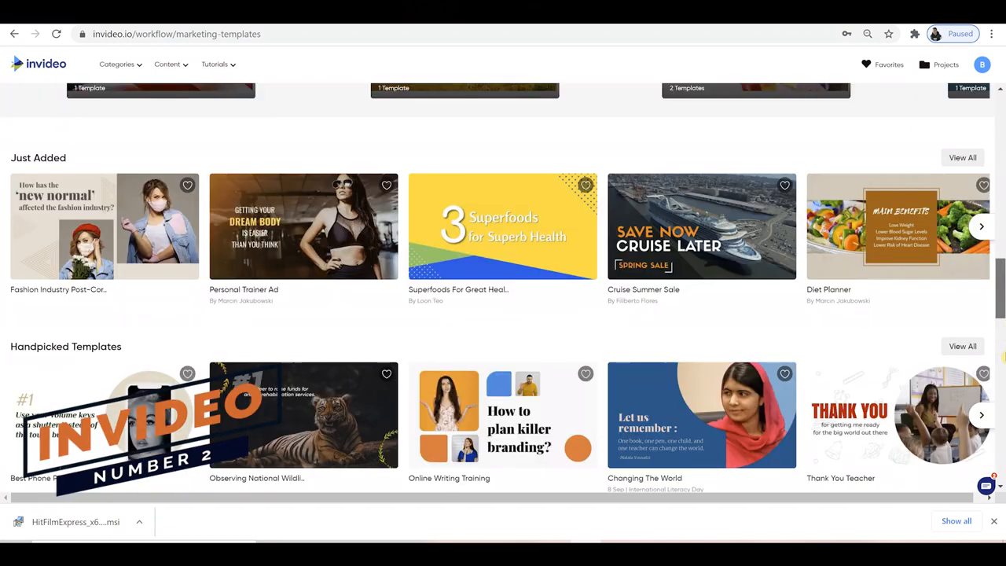
{"action": "scroll", "scroll_direction": "down", "scroll_amount": 3}
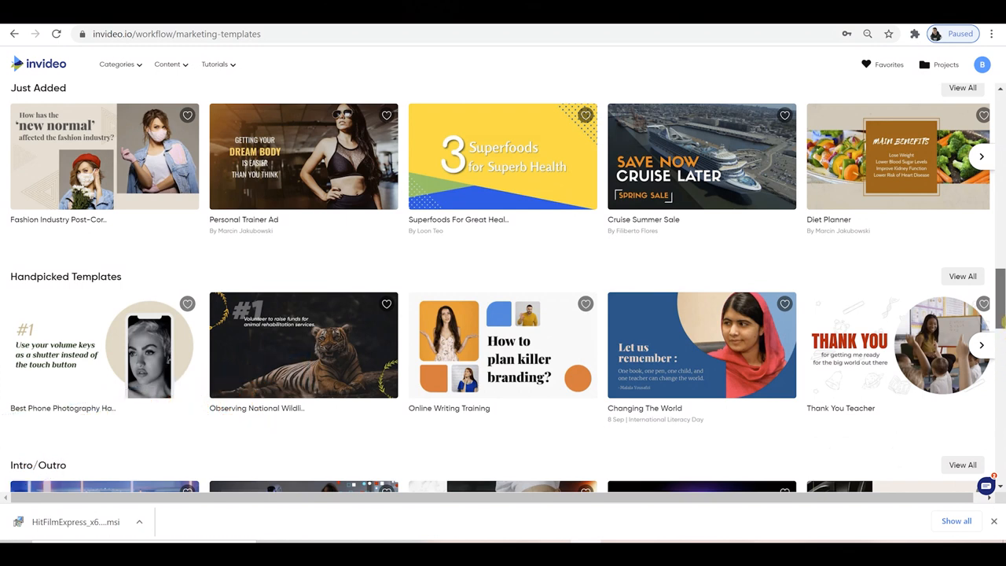
{"action": "scroll", "scroll_direction": "down", "scroll_amount": 3}
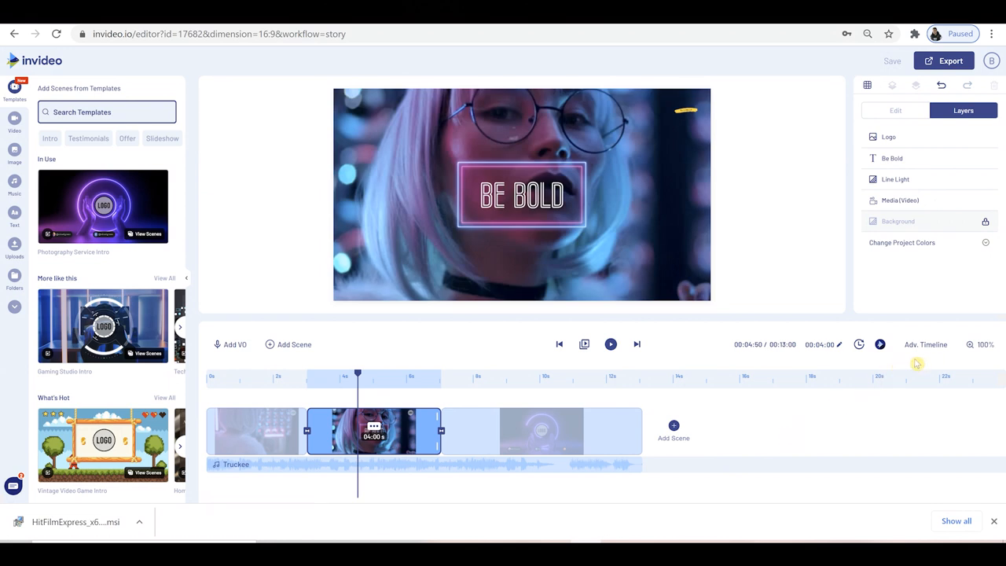
- Replace the Be Bold scene's video with the yellow neon triangle clip, untrimmed
{"action": "left_click", "coordinate": [926, 345]}
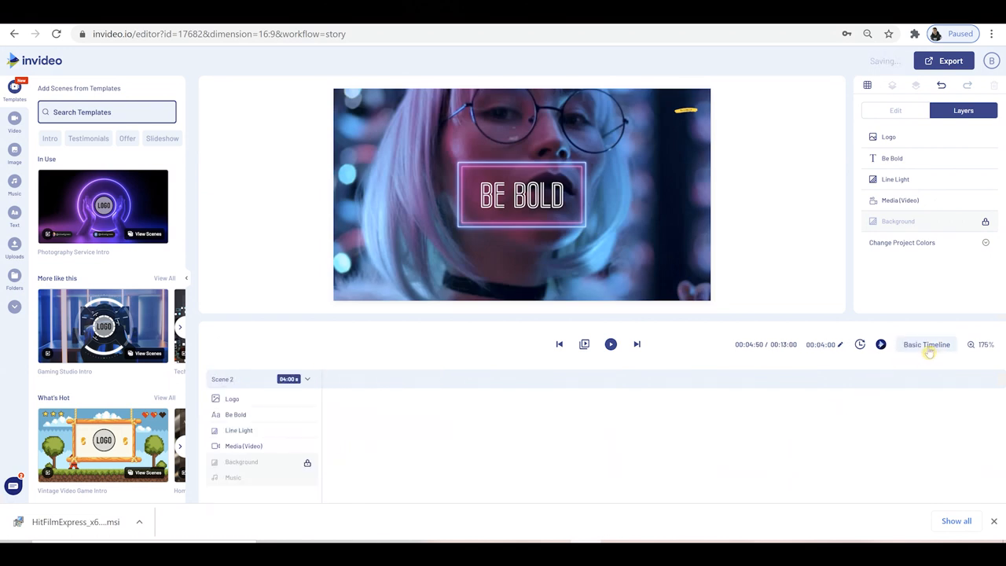
{"action": "left_click", "coordinate": [927, 345]}
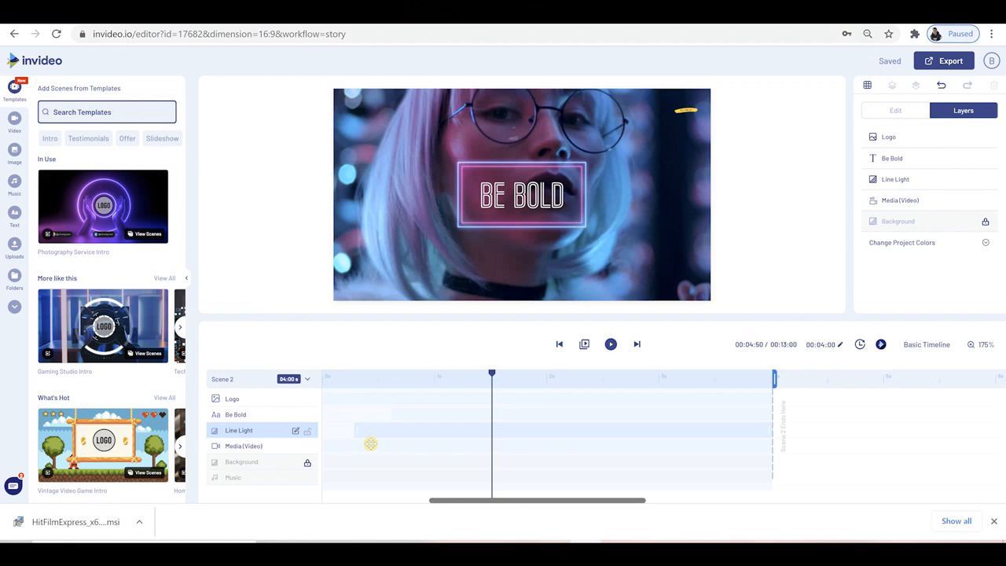
{"action": "left_click", "coordinate": [14, 122]}
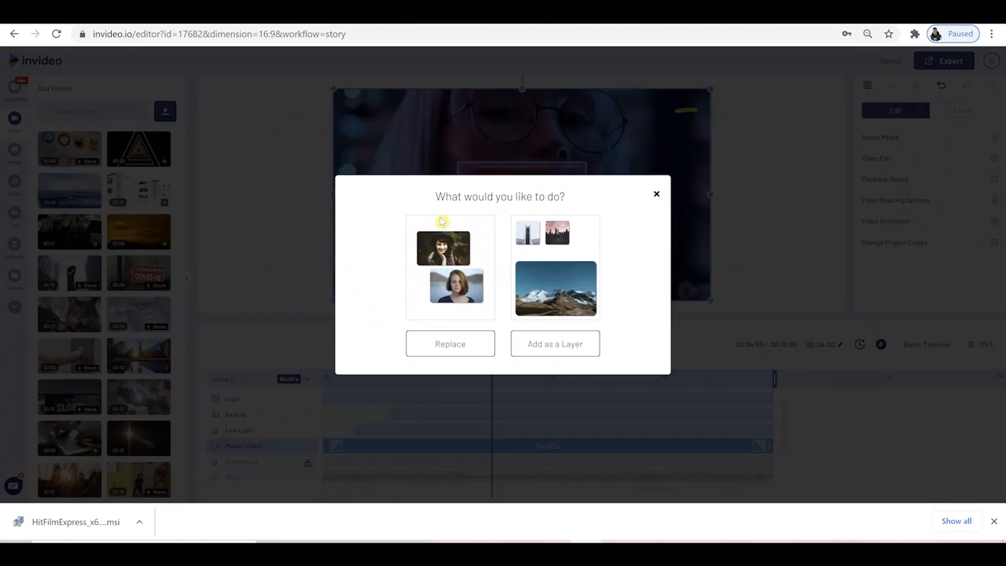
{"action": "left_click", "coordinate": [555, 342]}
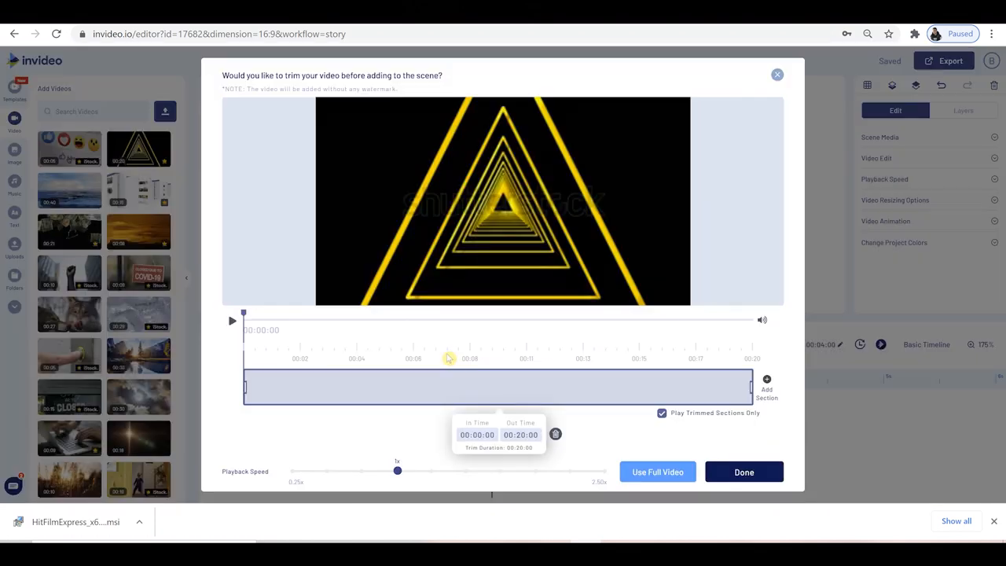
{"action": "left_click", "coordinate": [742, 471]}
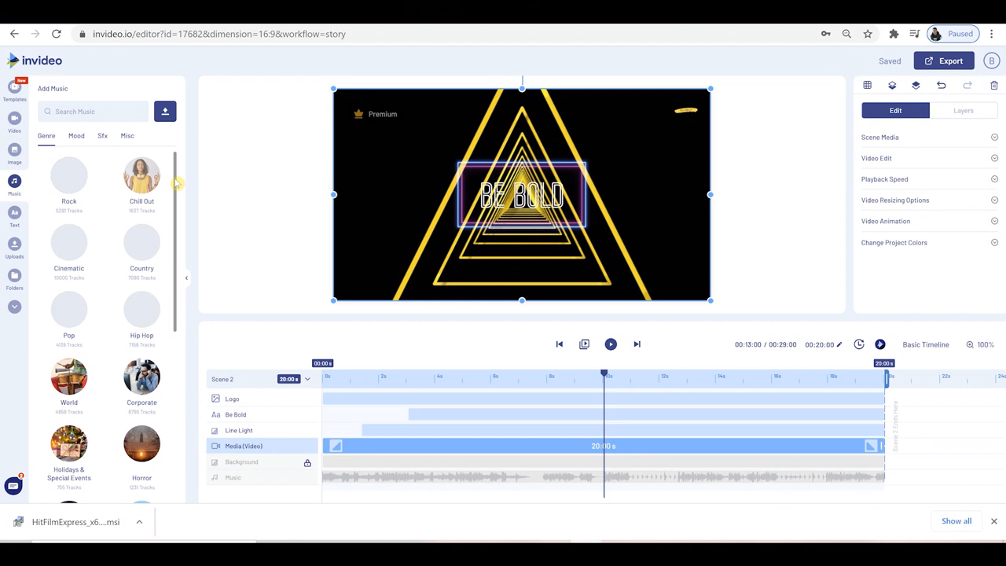
- Browse the Music library, then switch to the Text styles panel
{"action": "scroll", "scroll_direction": "down", "scroll_amount": 3}
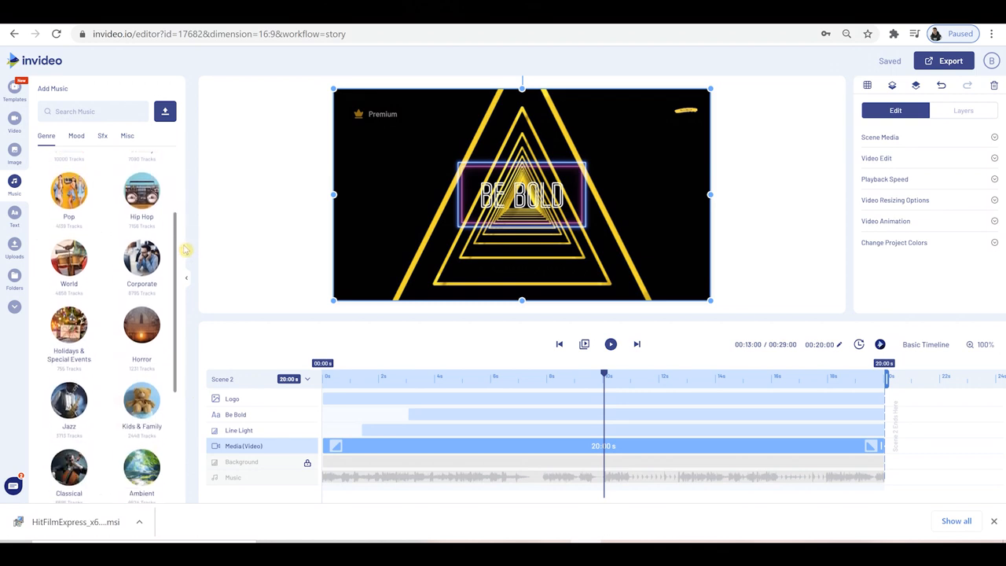
{"action": "scroll", "scroll_direction": "down", "scroll_amount": 3}
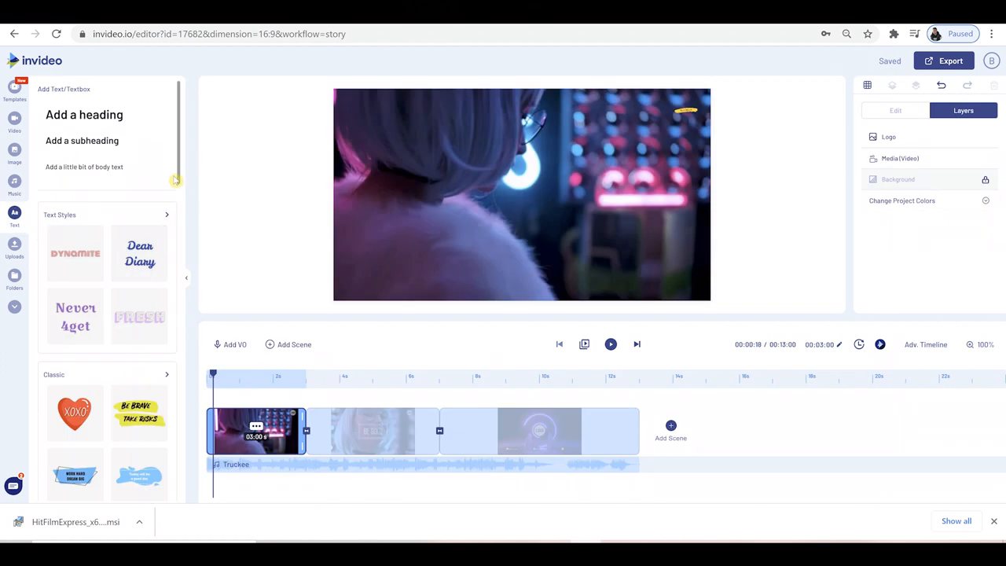
{"action": "scroll", "scroll_direction": "down", "scroll_amount": 3}
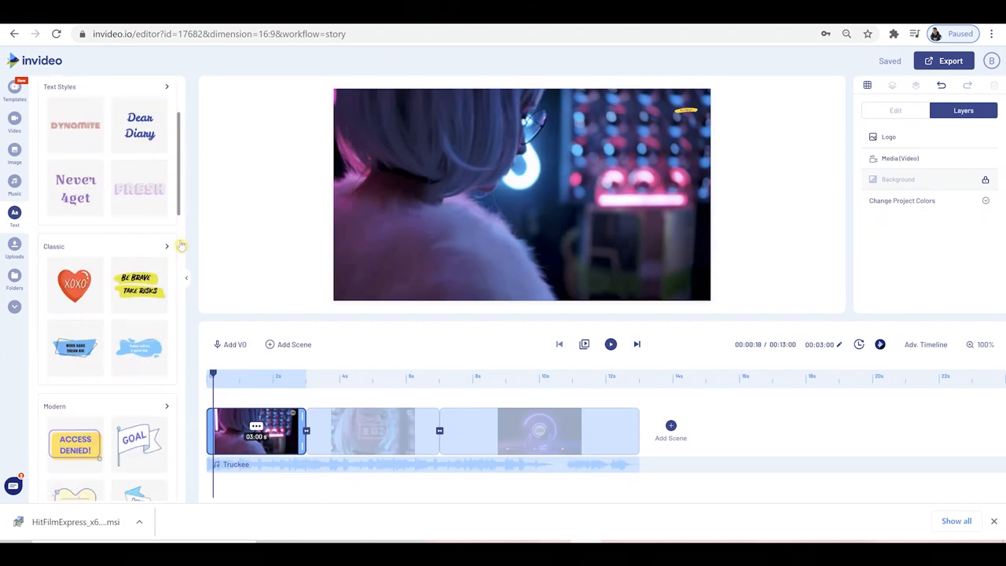
{"action": "scroll", "scroll_direction": "down", "scroll_amount": 3}
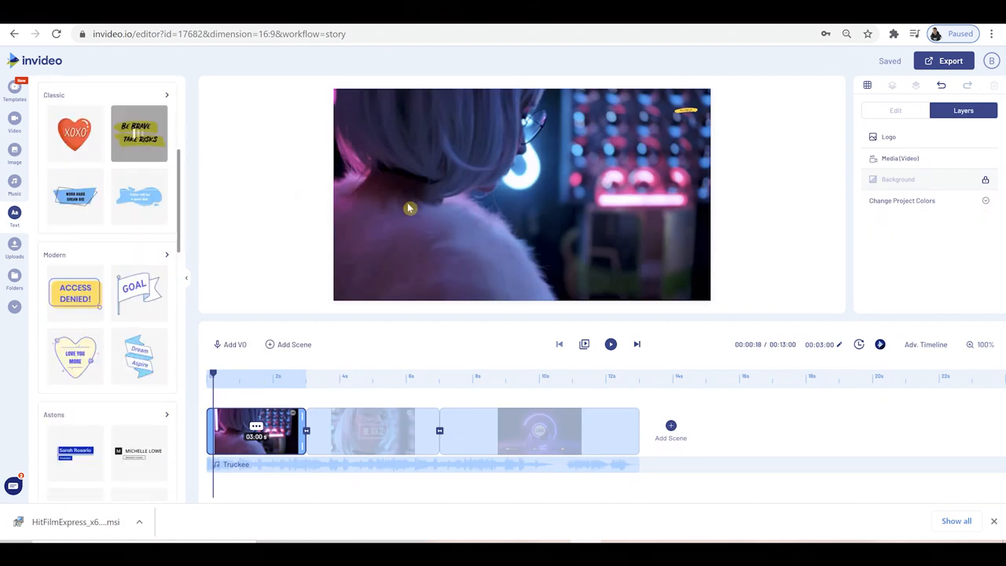
{"action": "left_click", "coordinate": [138, 134]}
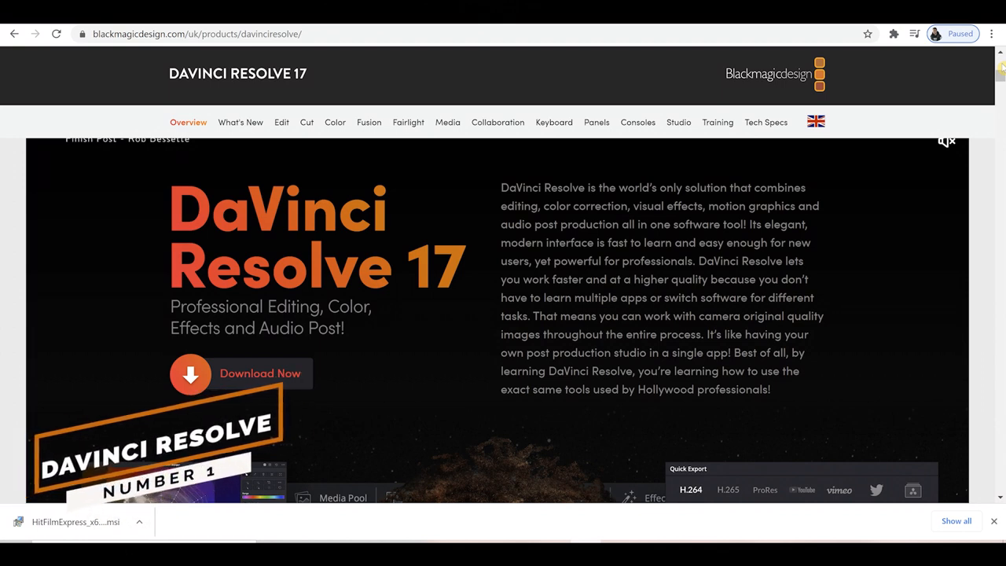
- Move from the DaVinci Resolve 17 overview to its Edit features page
{"action": "scroll", "scroll_direction": "down", "scroll_amount": 3}
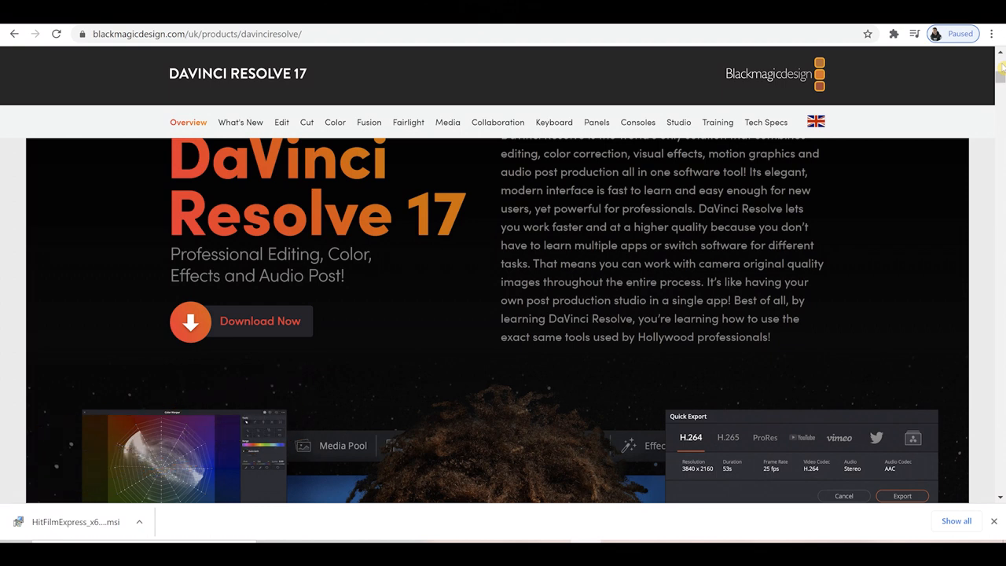
{"action": "scroll", "scroll_direction": "down", "scroll_amount": 3}
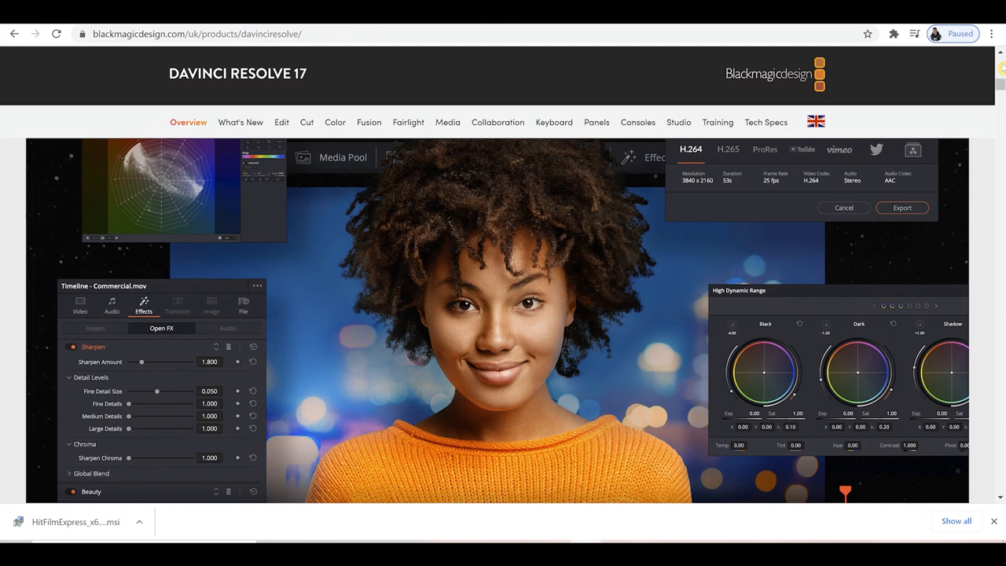
{"action": "left_click", "coordinate": [280, 123]}
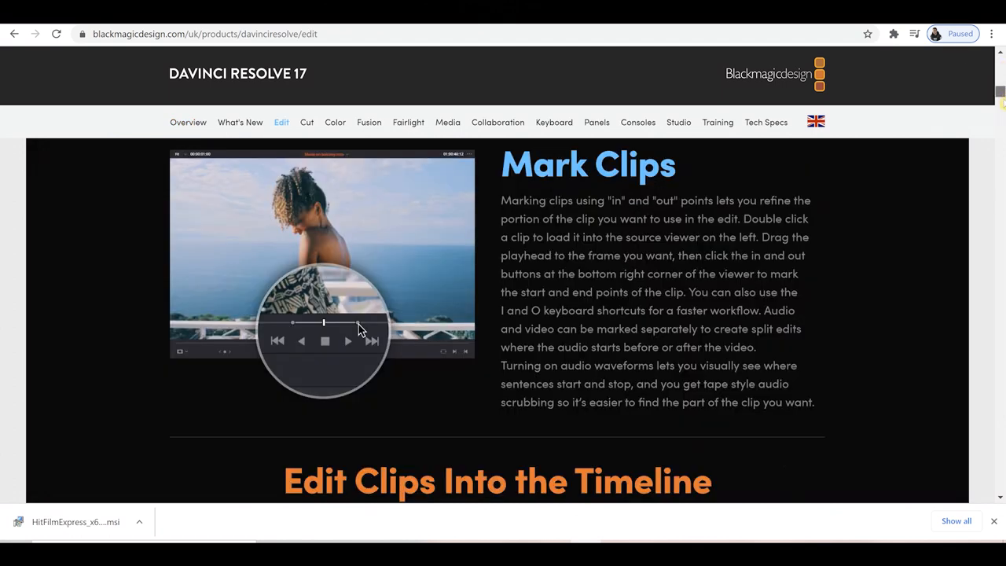
- Read down the Edit page through marking clips and edit overlays to the Insert type
{"action": "scroll", "scroll_direction": "down", "scroll_amount": 3}
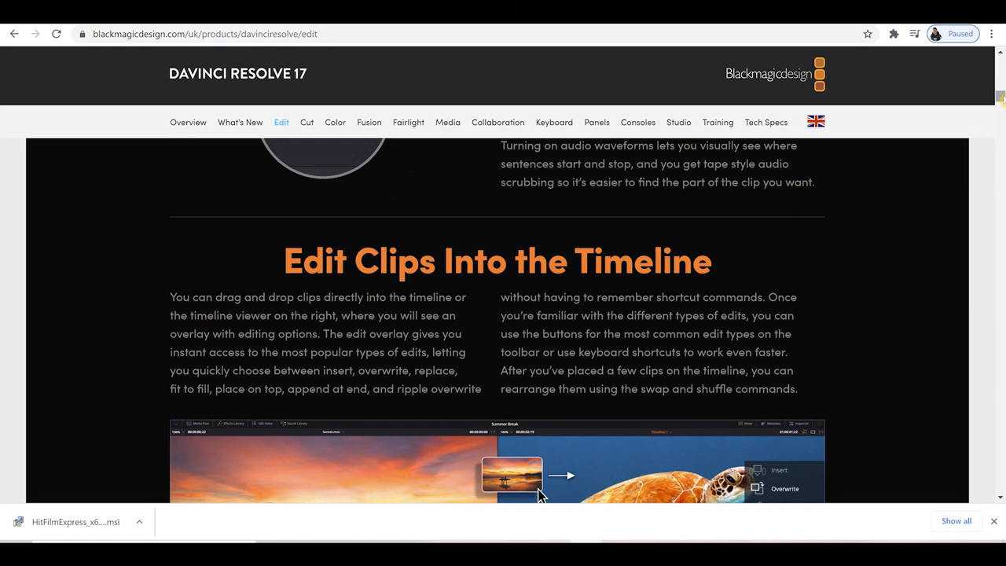
{"action": "scroll", "scroll_direction": "down", "scroll_amount": 3}
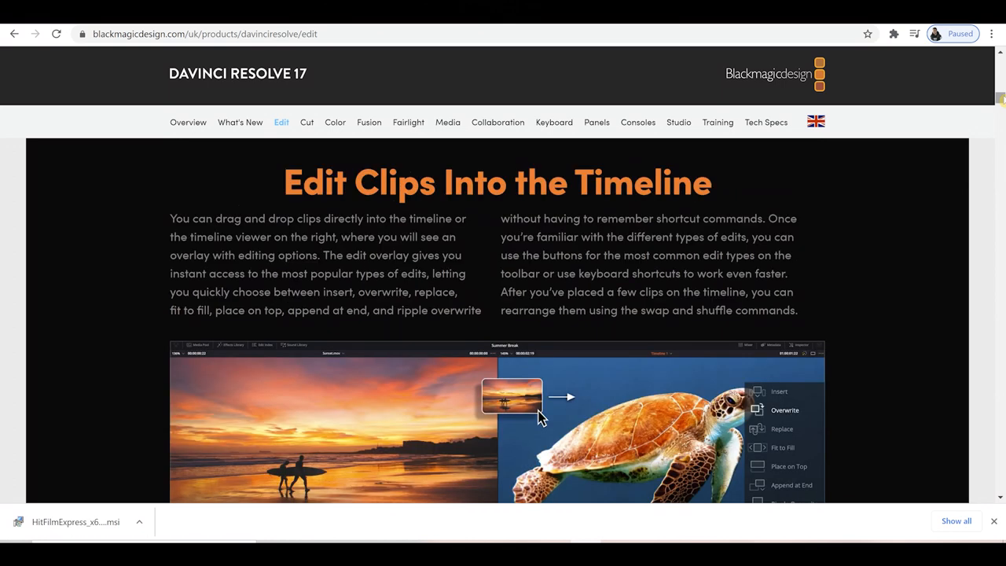
{"action": "scroll", "scroll_direction": "down", "scroll_amount": 3}
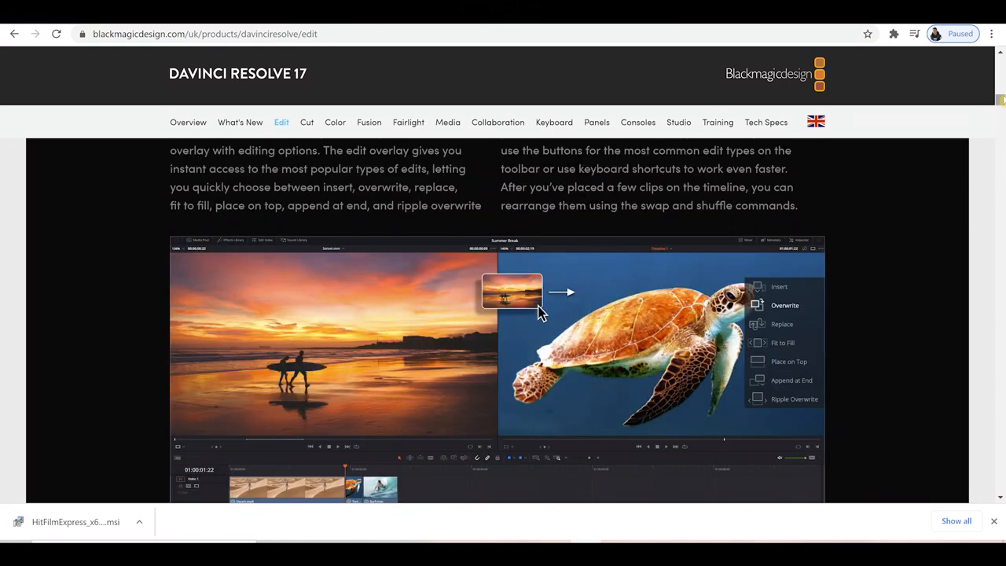
{"action": "scroll", "scroll_direction": "down", "scroll_amount": 3}
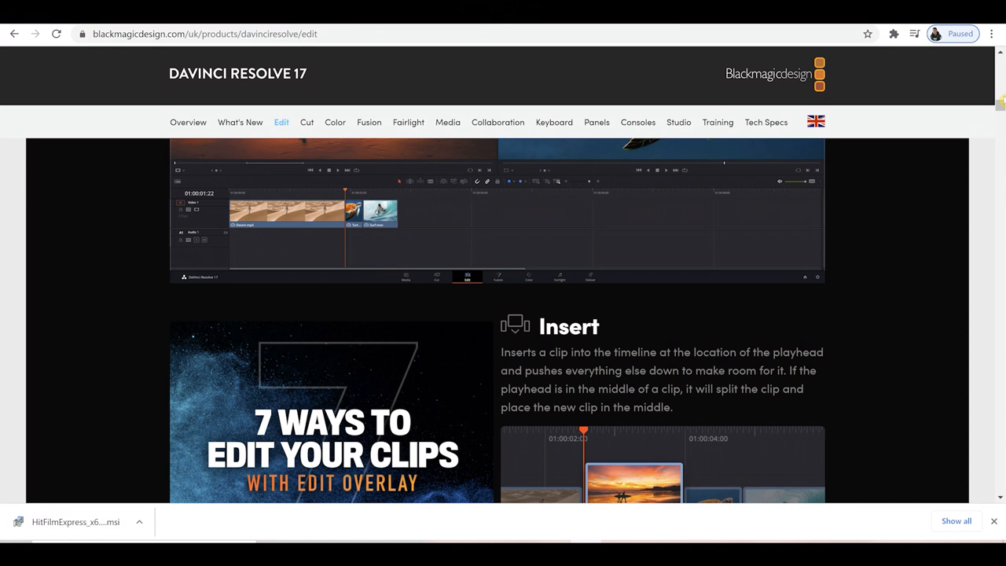
{"action": "scroll", "scroll_direction": "down", "scroll_amount": 3}
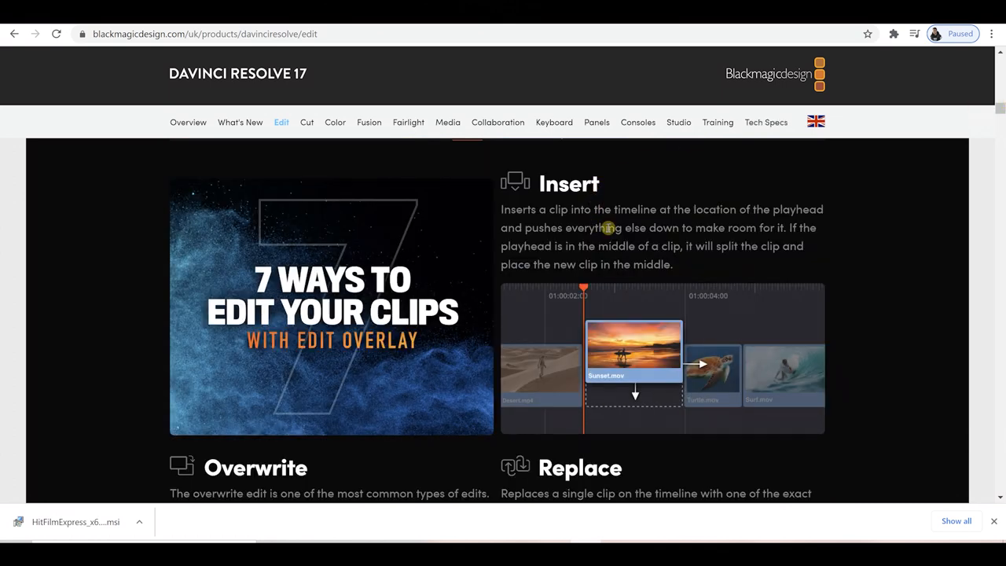
{"action": "mouse_move", "coordinate": [716, 123]}
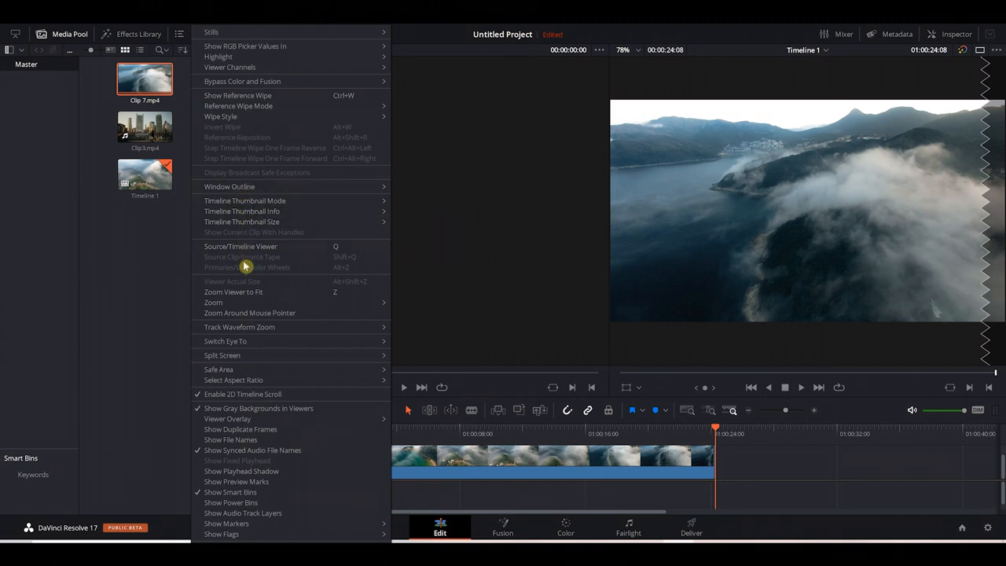
- Bend the clip's Custom Curve into an S-shape, lifting midtones and highlights while pulling shadows down
{"action": "left_click", "coordinate": [566, 527]}
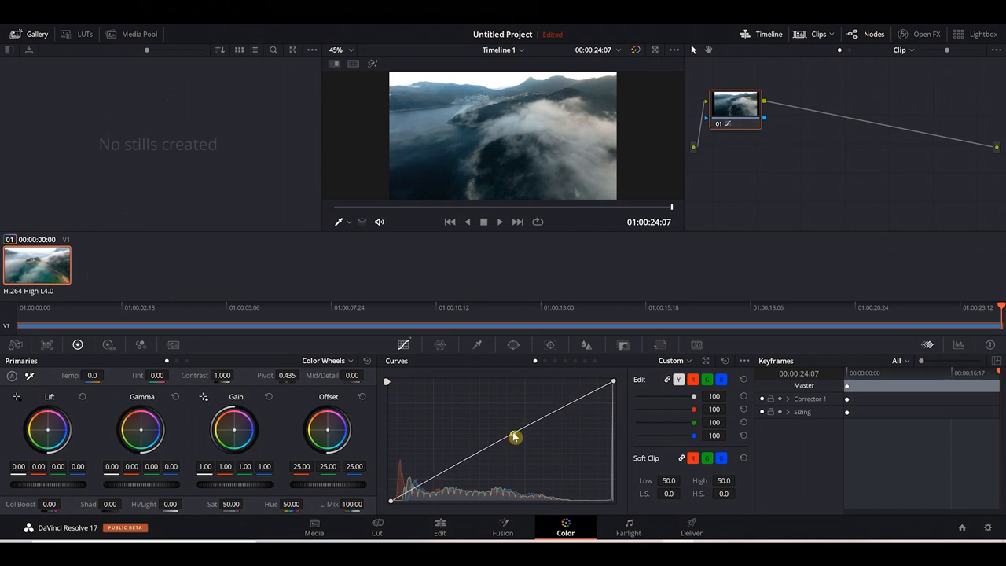
{"action": "left_click_drag", "start_coordinate": [516, 437], "coordinate": [515, 428]}
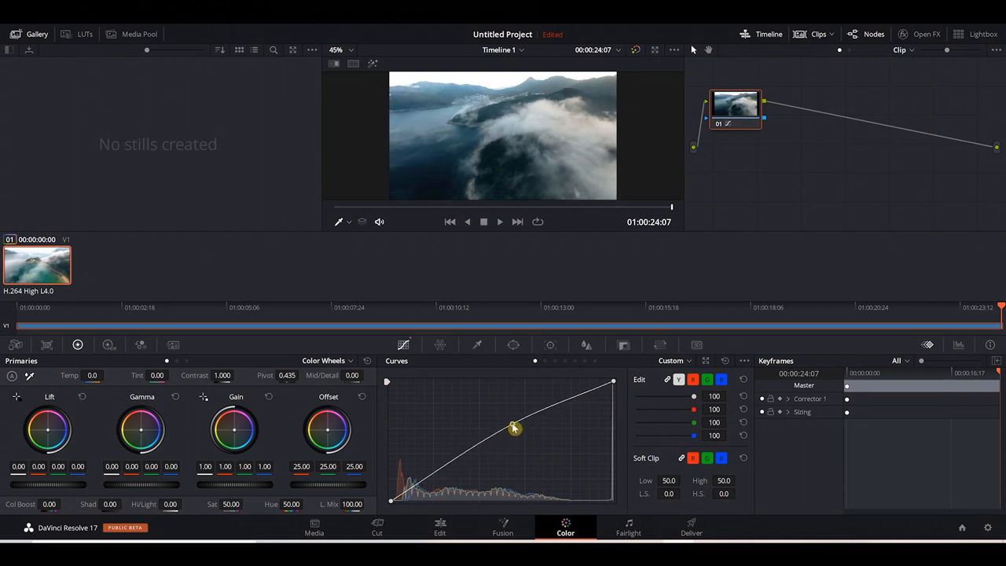
{"action": "left_click_drag", "start_coordinate": [515, 427], "coordinate": [437, 480]}
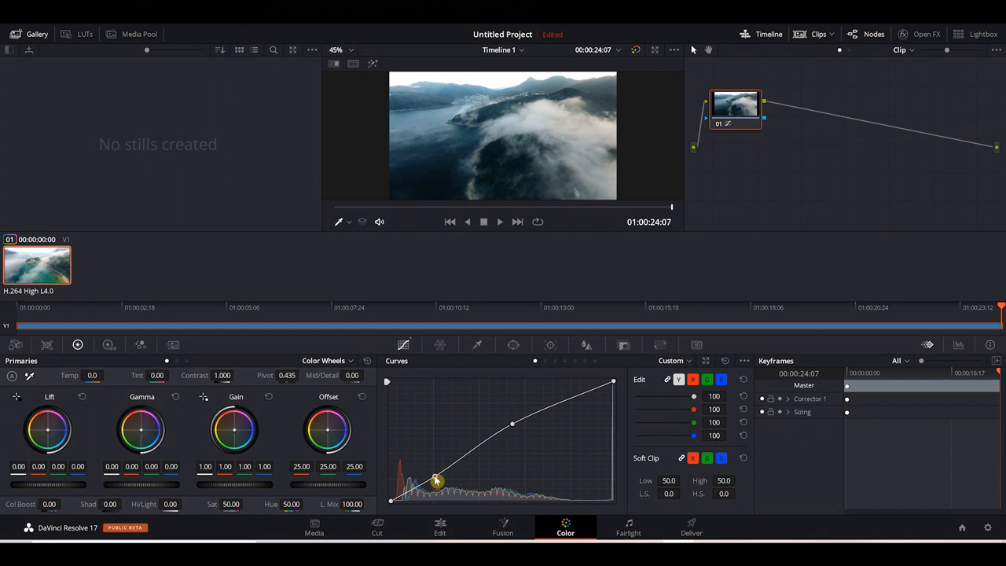
{"action": "left_click_drag", "start_coordinate": [437, 480], "coordinate": [573, 400]}
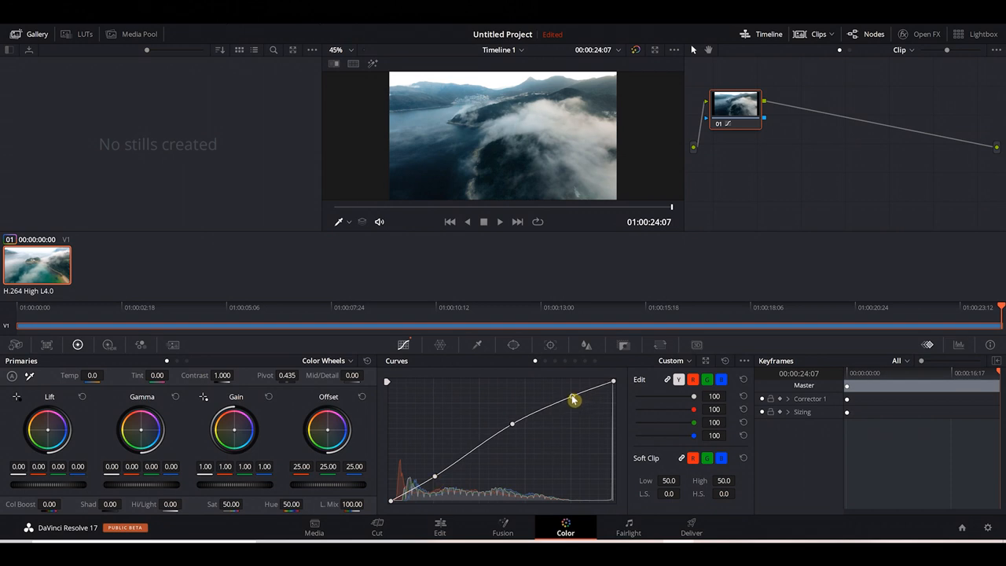
{"action": "left_click_drag", "start_coordinate": [572, 400], "coordinate": [572, 393]}
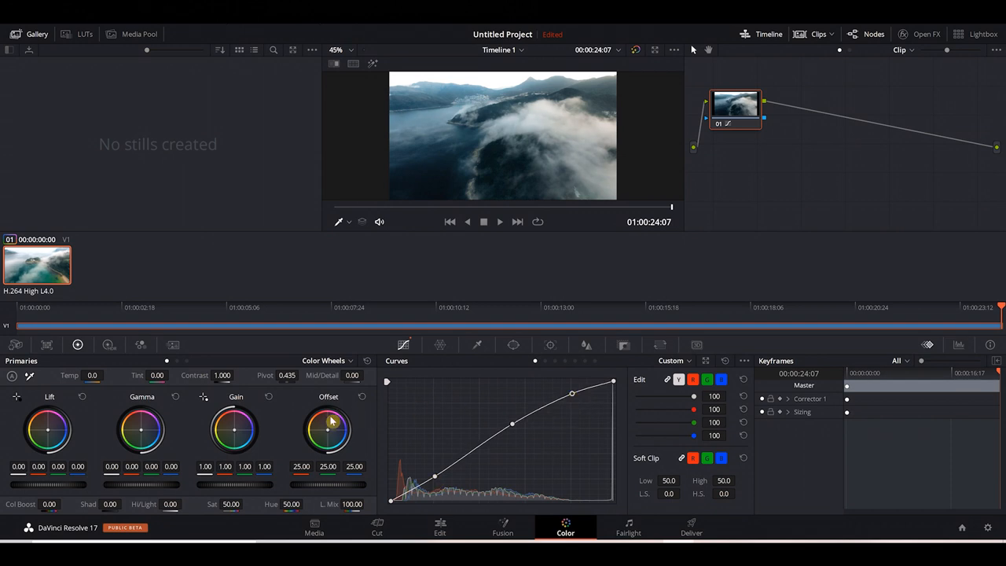